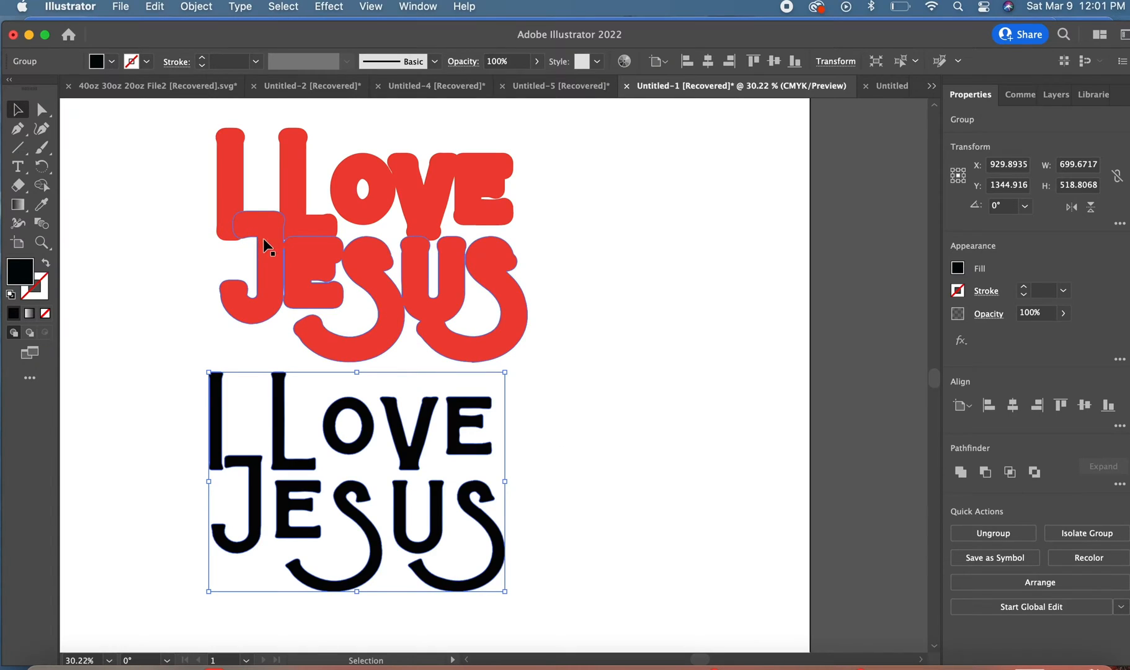
Fill the red offset backing shape behind the lettering with an orange swatch
click(273, 283)
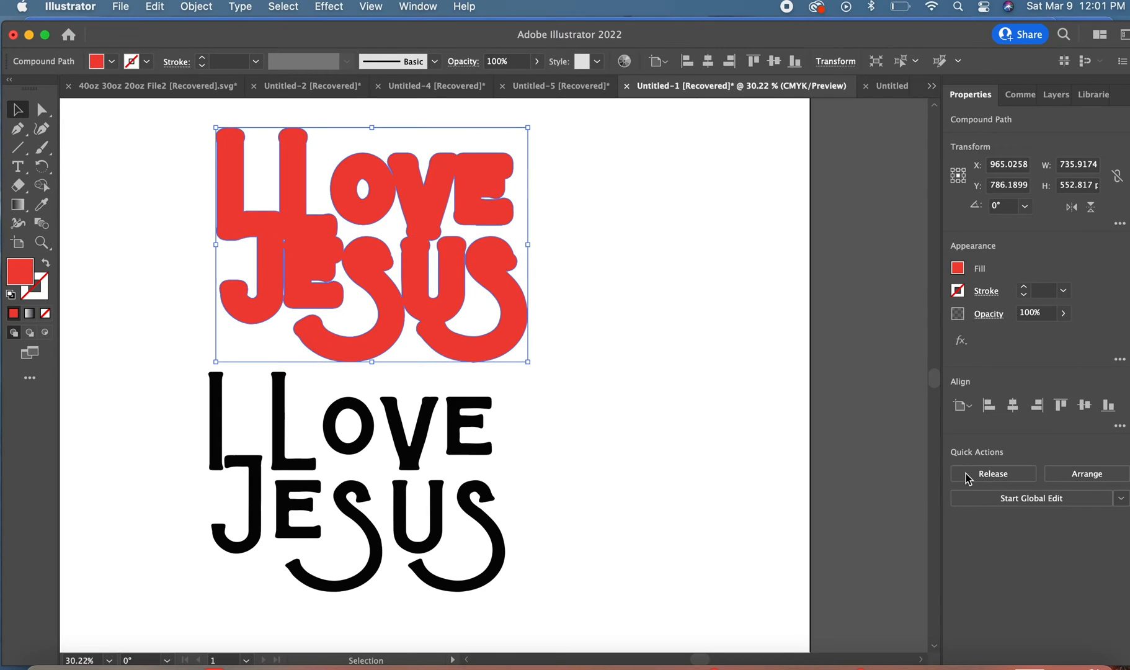
click(752, 421)
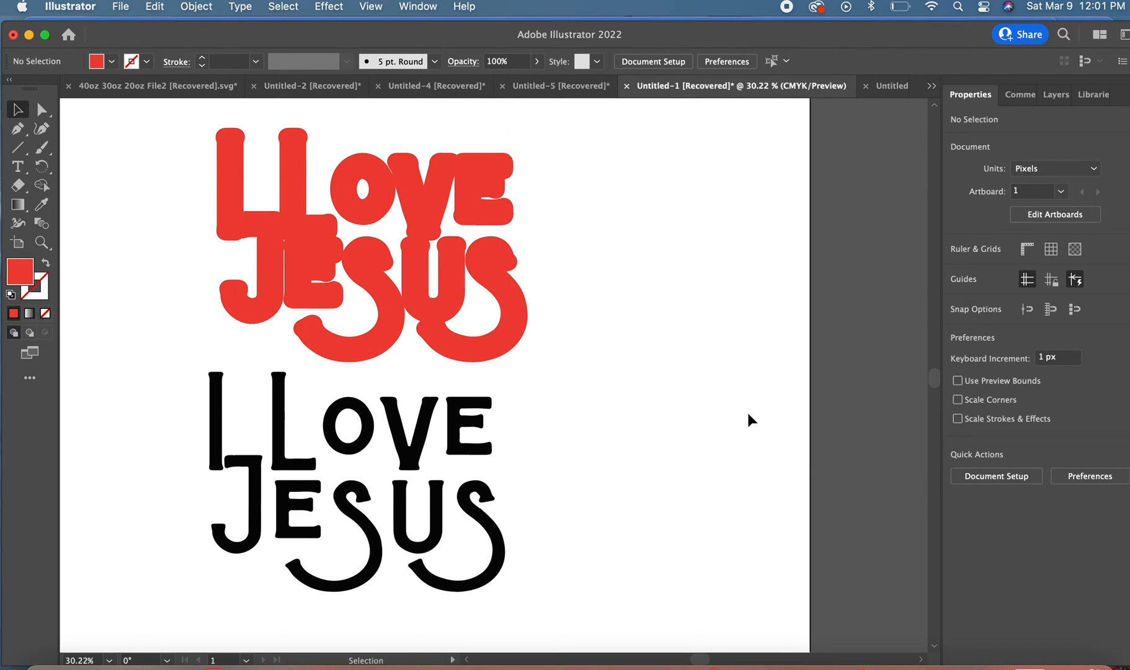
click(360, 188)
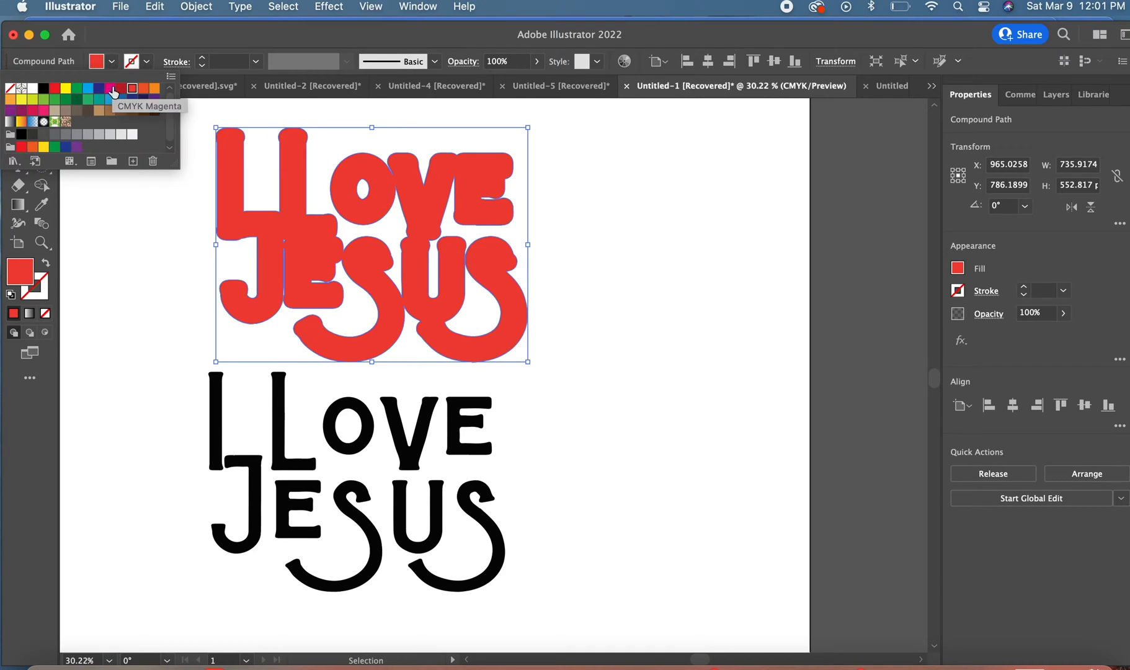
click(136, 88)
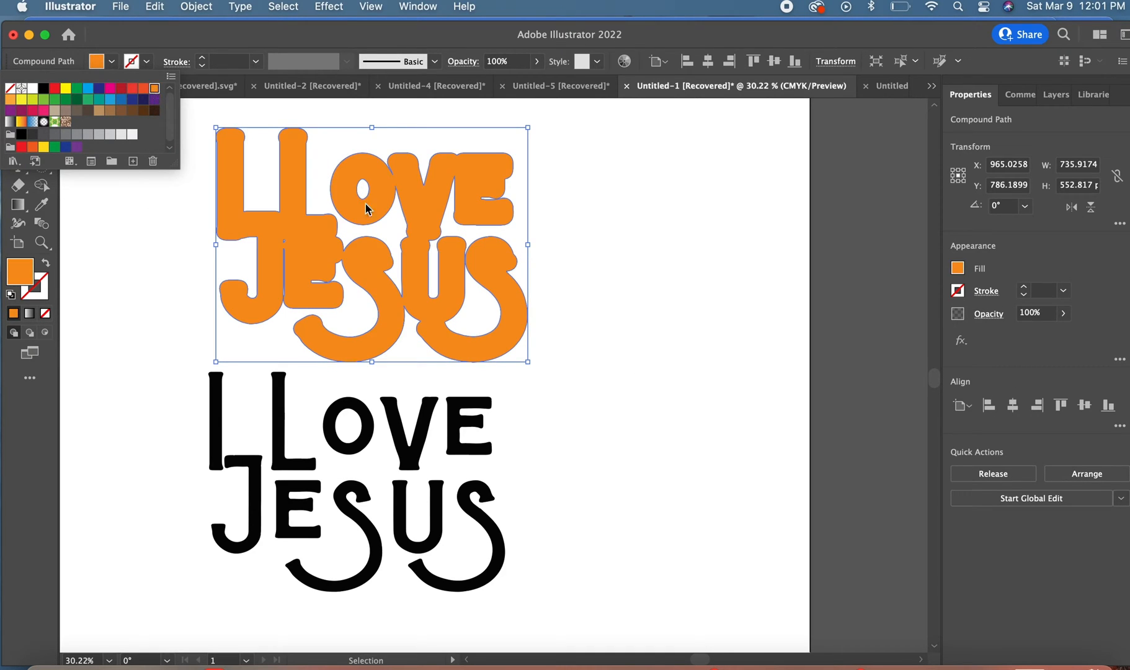
Place the black 'I Love Jesus' lettering group on top of the orange backing
click(469, 469)
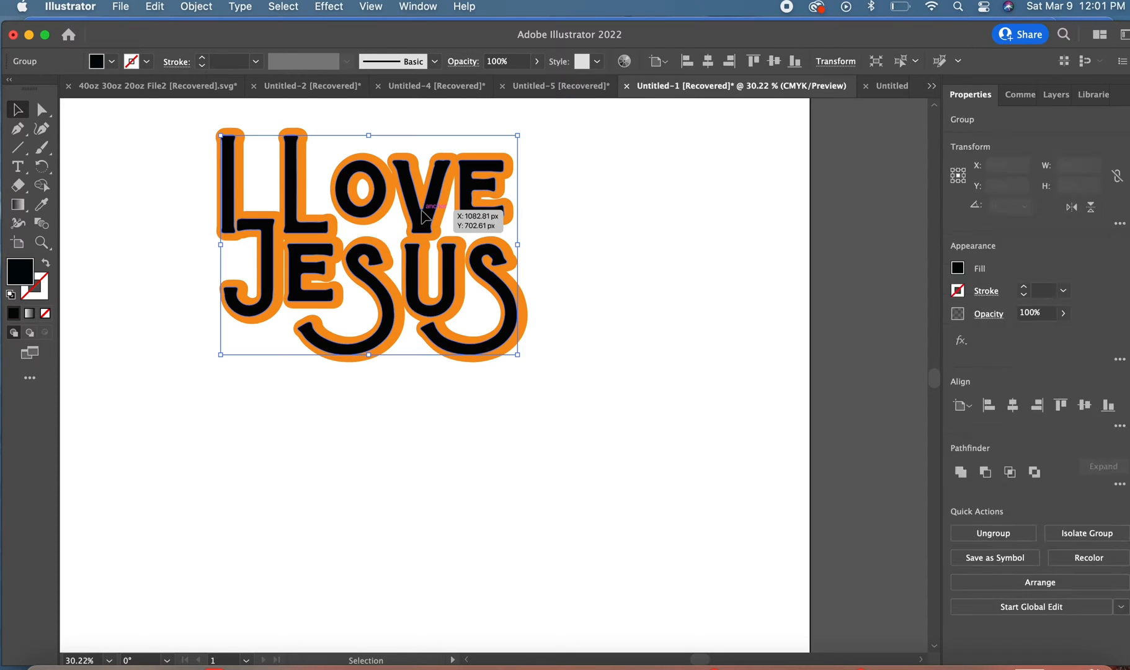
click(734, 304)
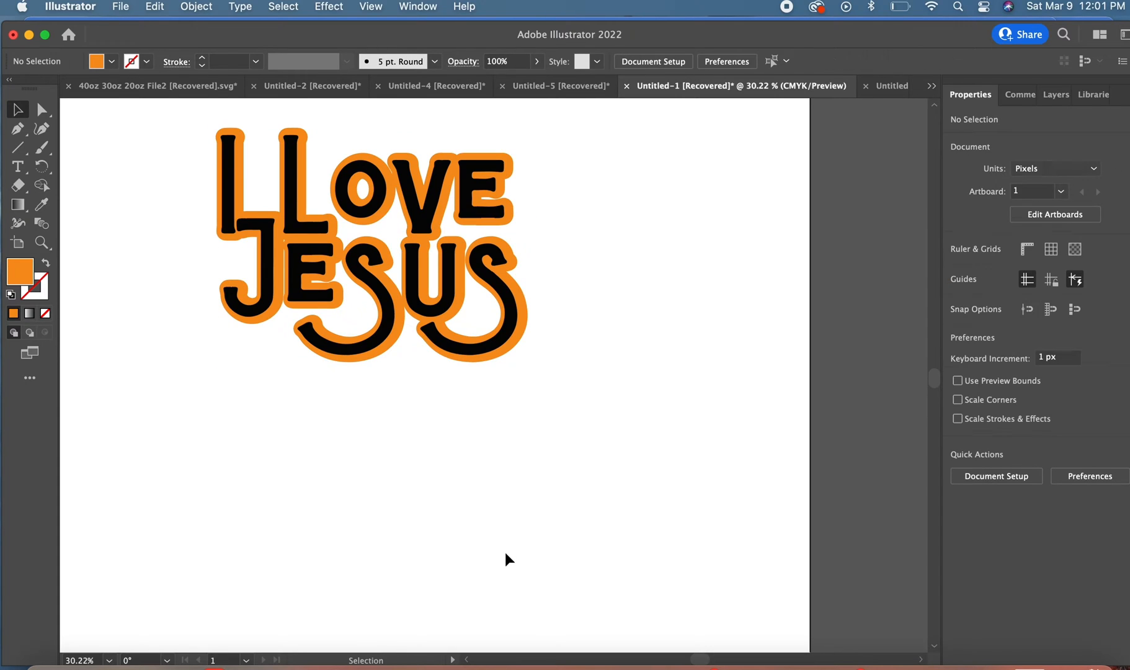
mouse_move(408, 343)
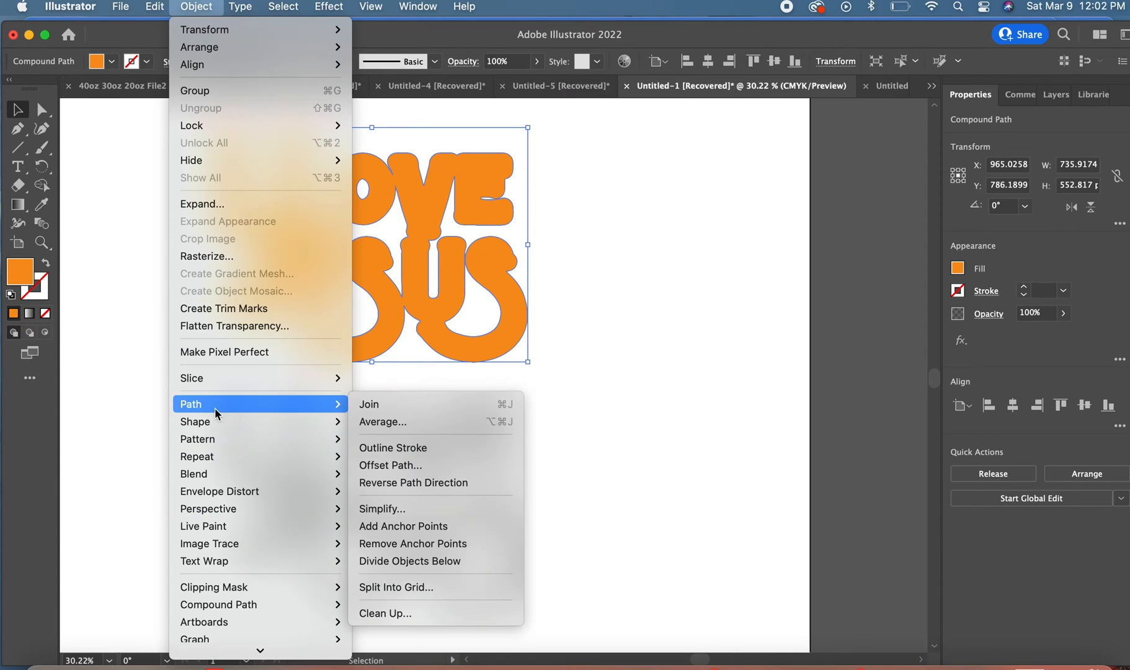
mouse_move(392, 447)
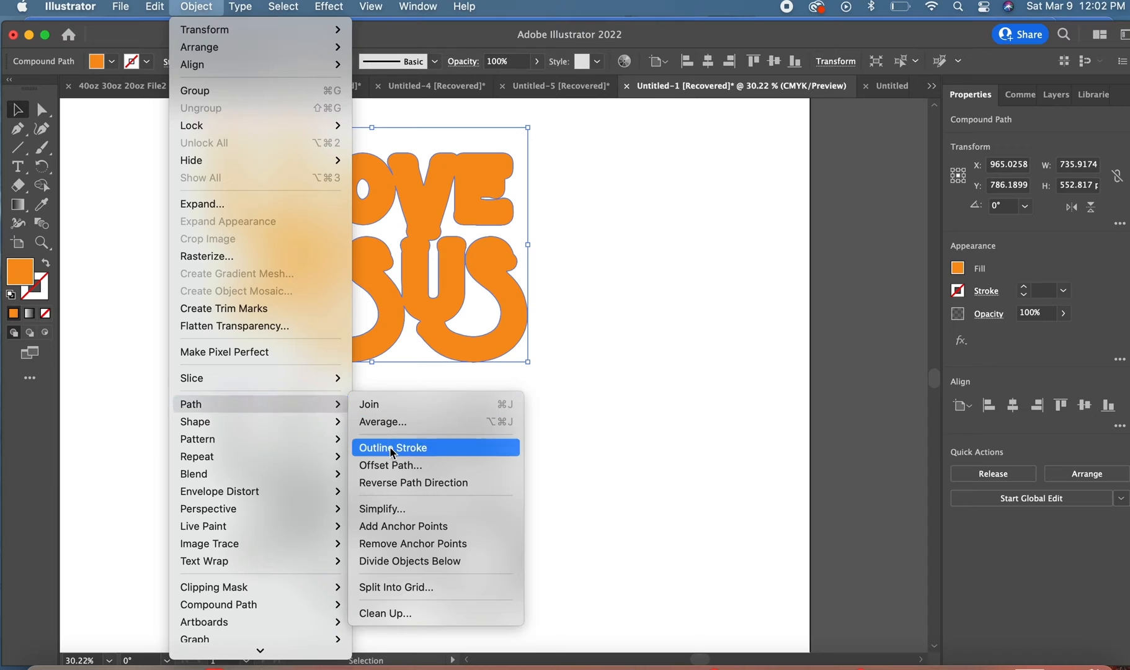
Create a 17 px outward Offset Path around the orange backing
click(392, 464)
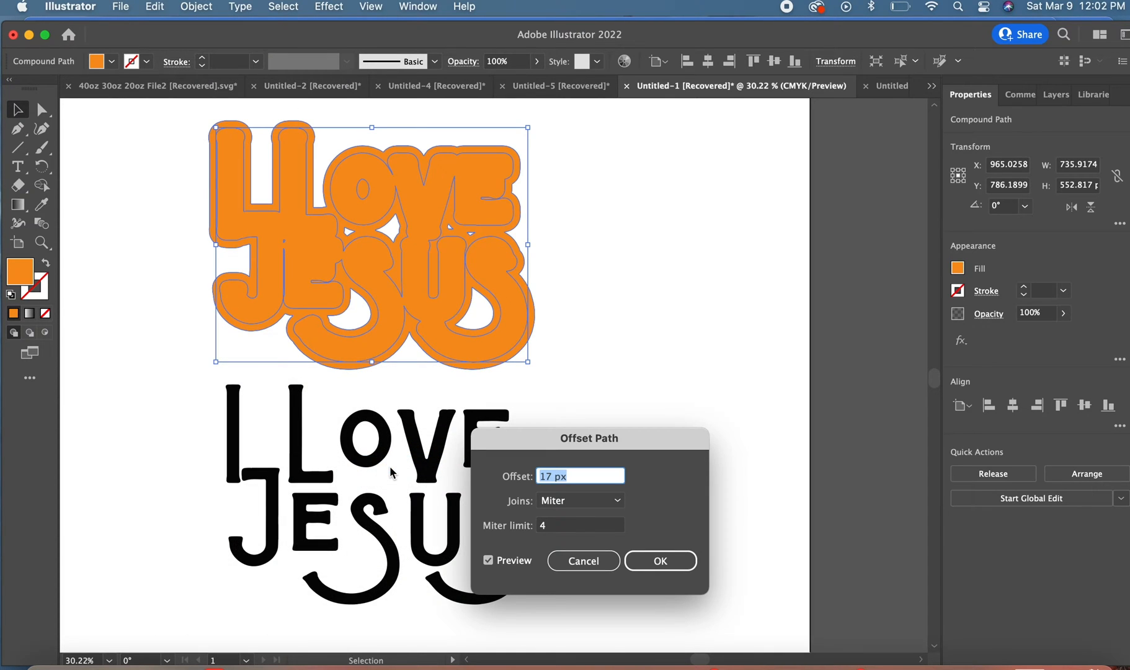
mouse_move(659, 561)
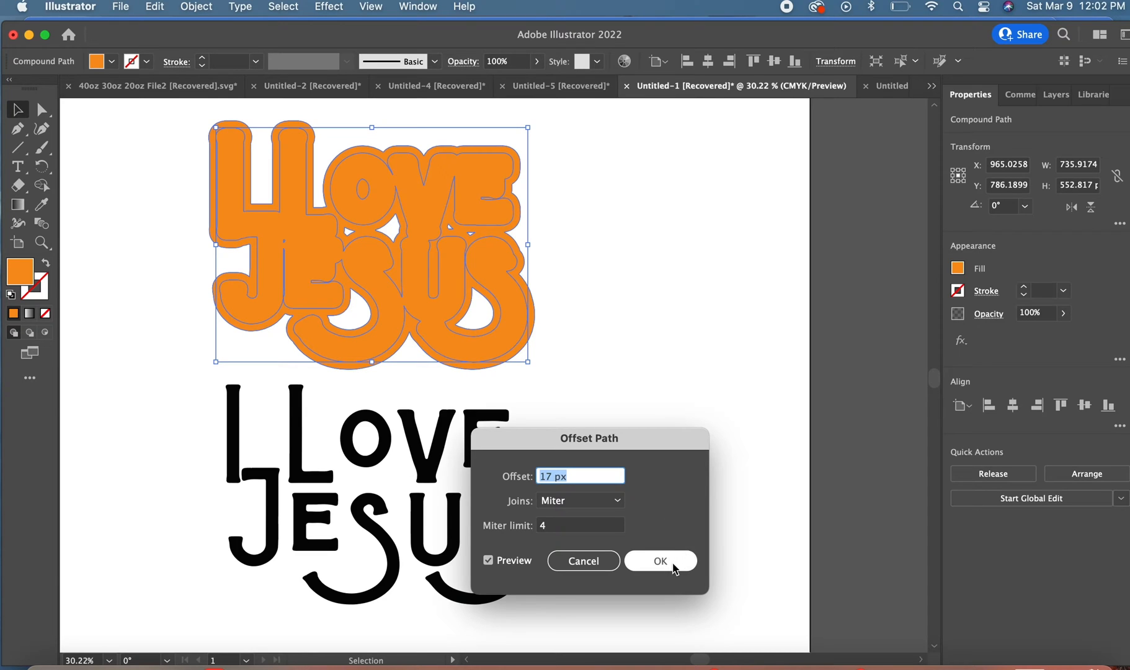
click(659, 561)
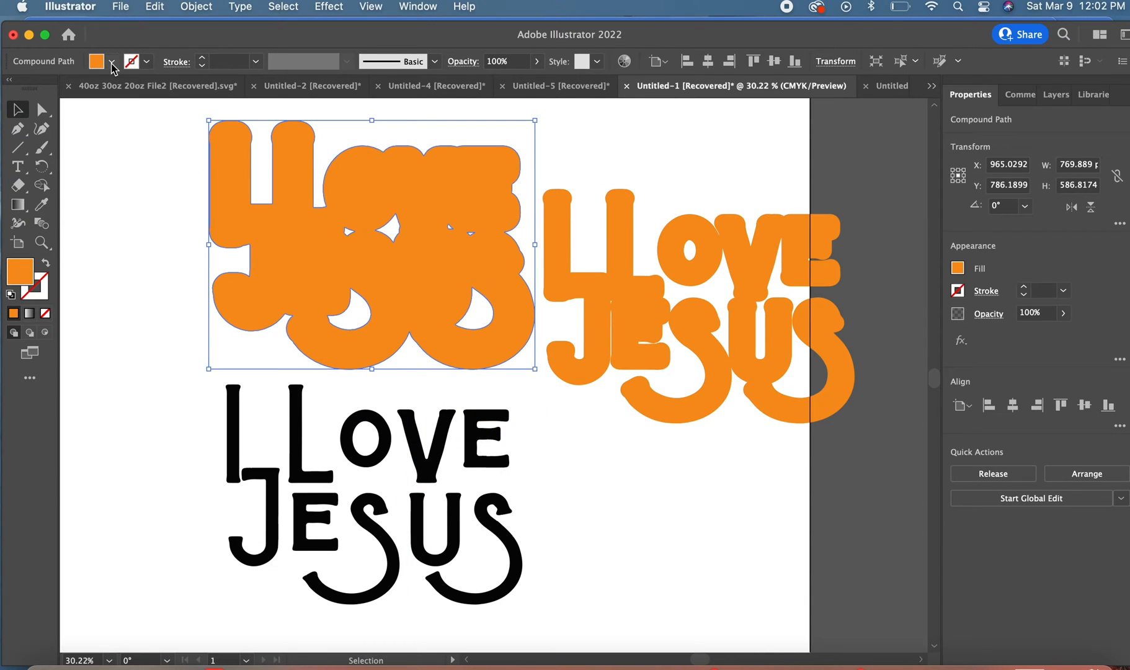
Fill the larger offset shape with a blue swatch behind the orange and black layers
click(112, 61)
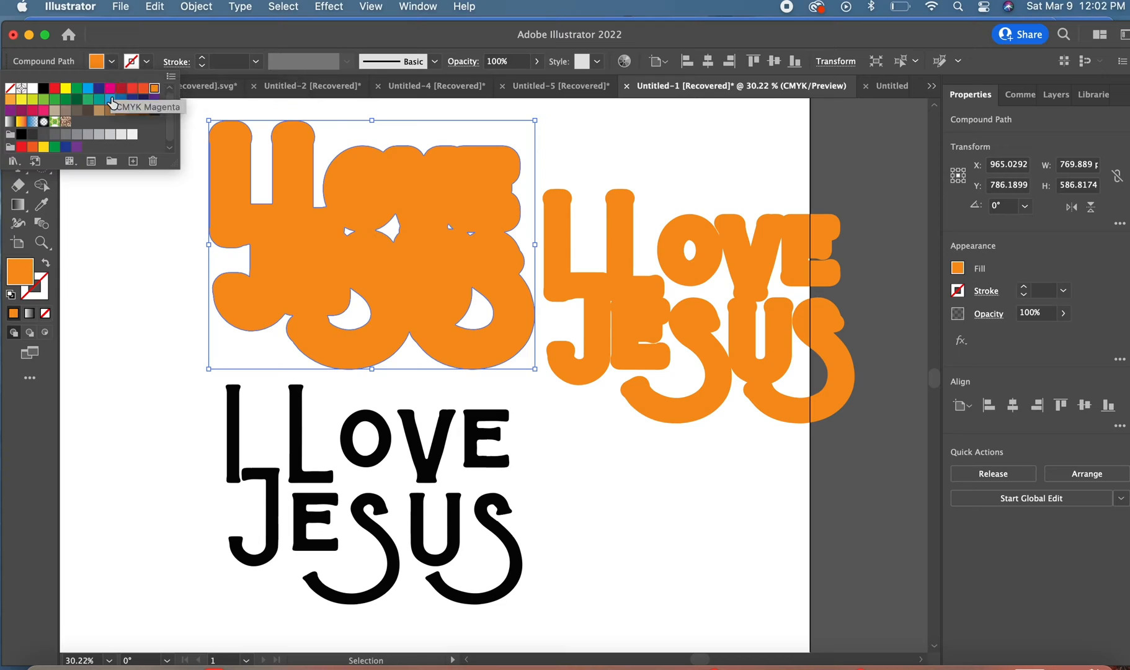
mouse_move(111, 110)
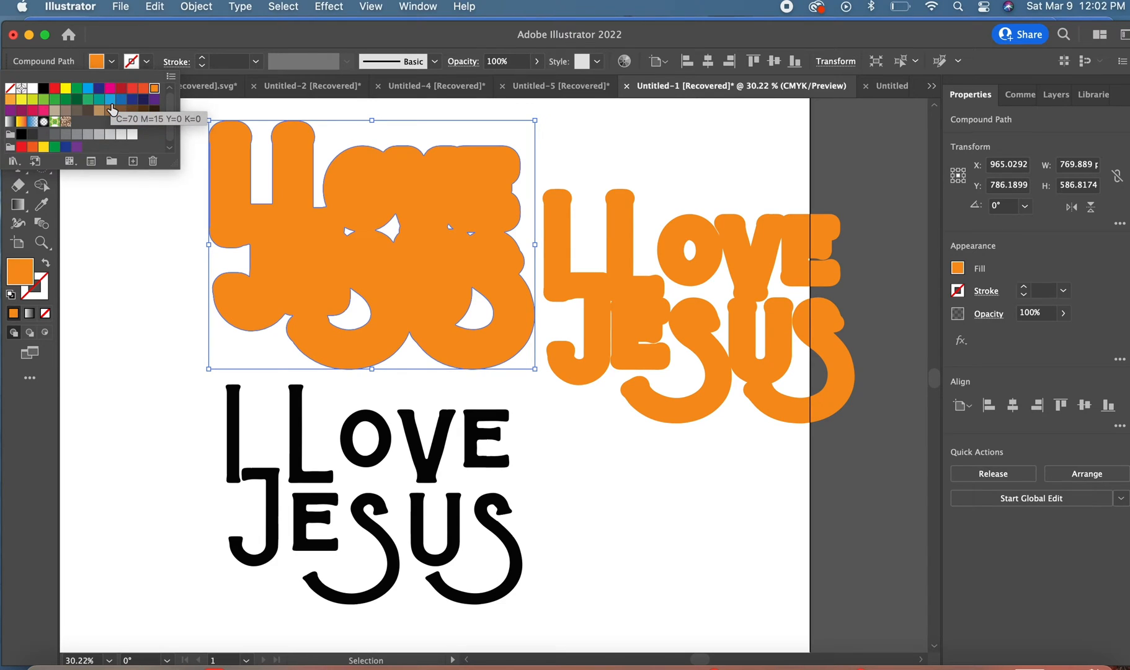
click(109, 100)
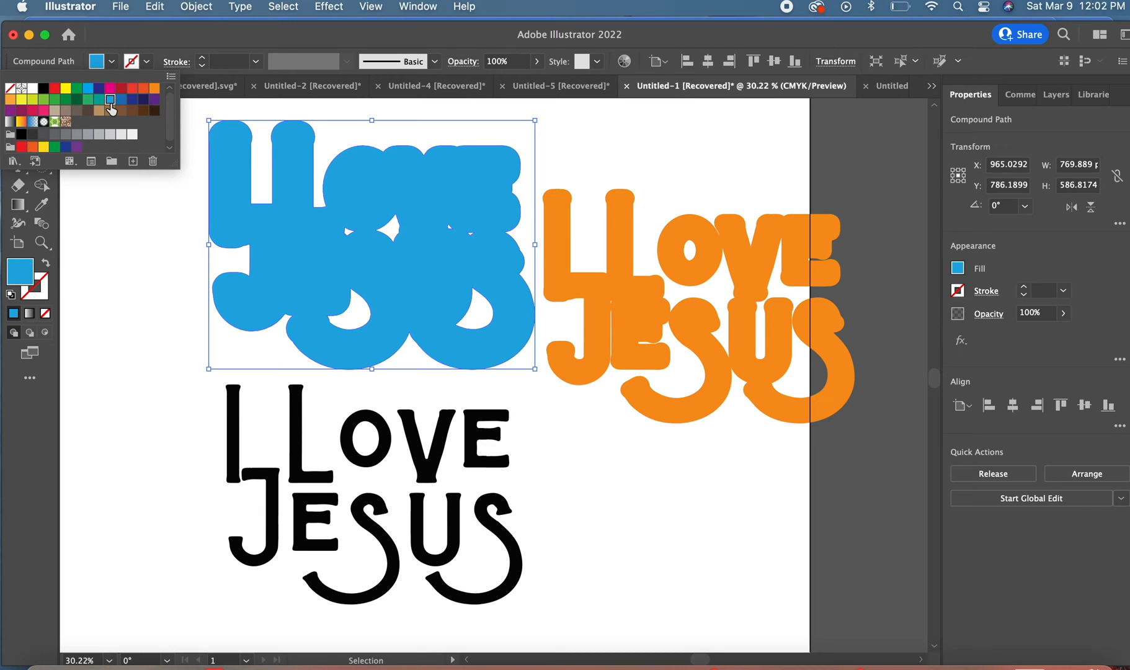
click(616, 476)
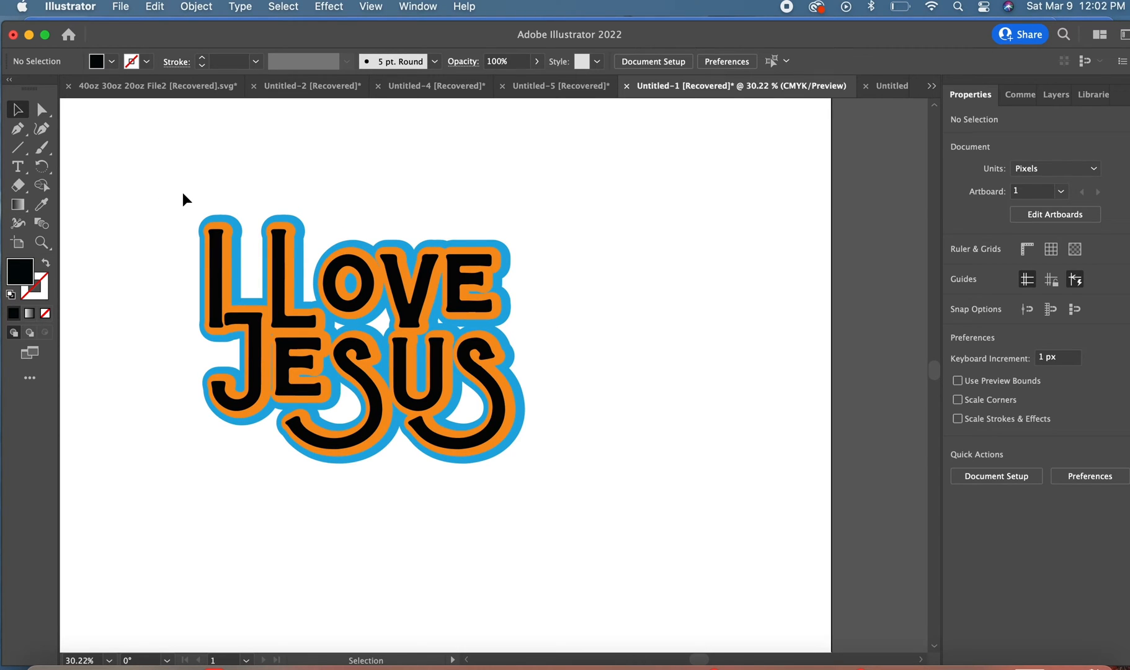
mouse_move(414, 532)
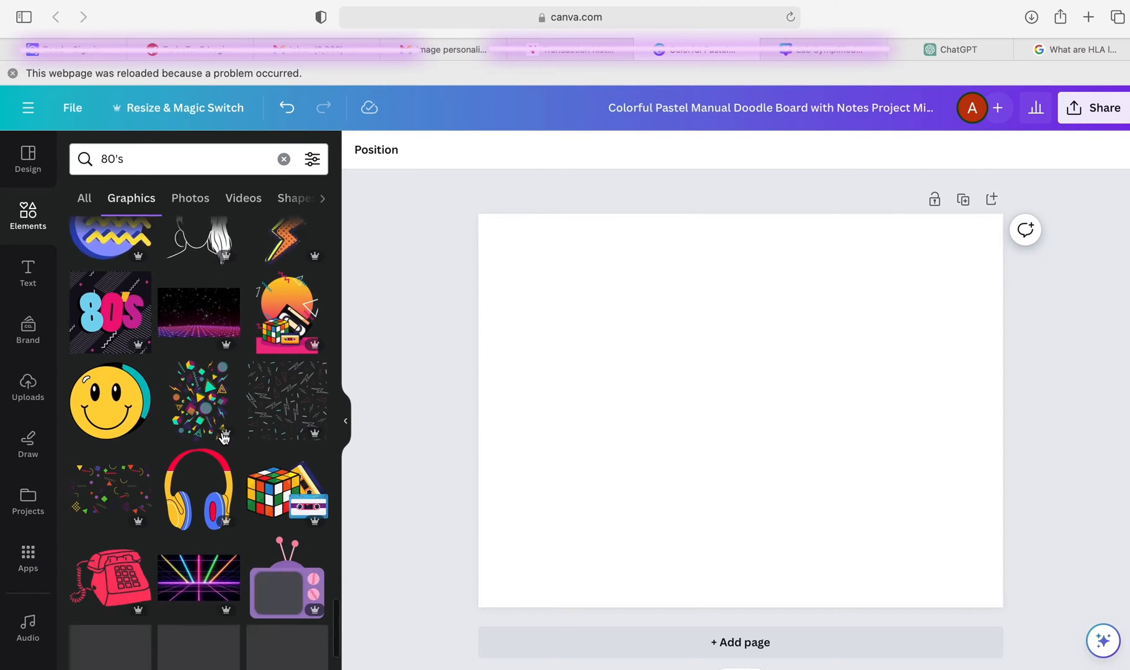
scroll(down, 3)
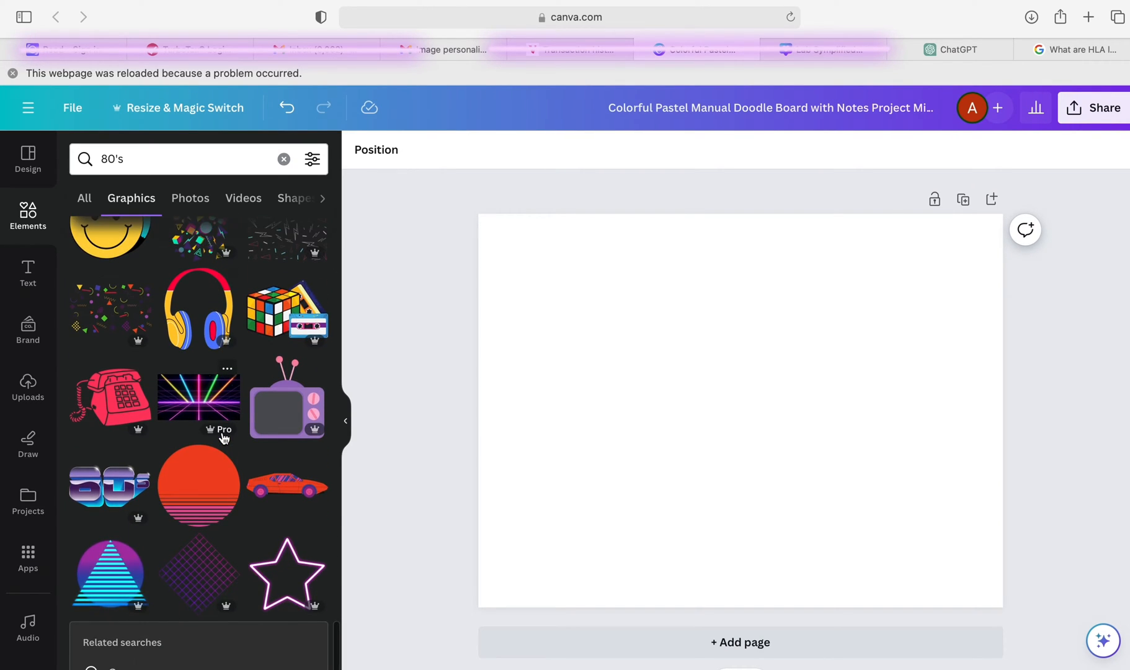
scroll(down, 3)
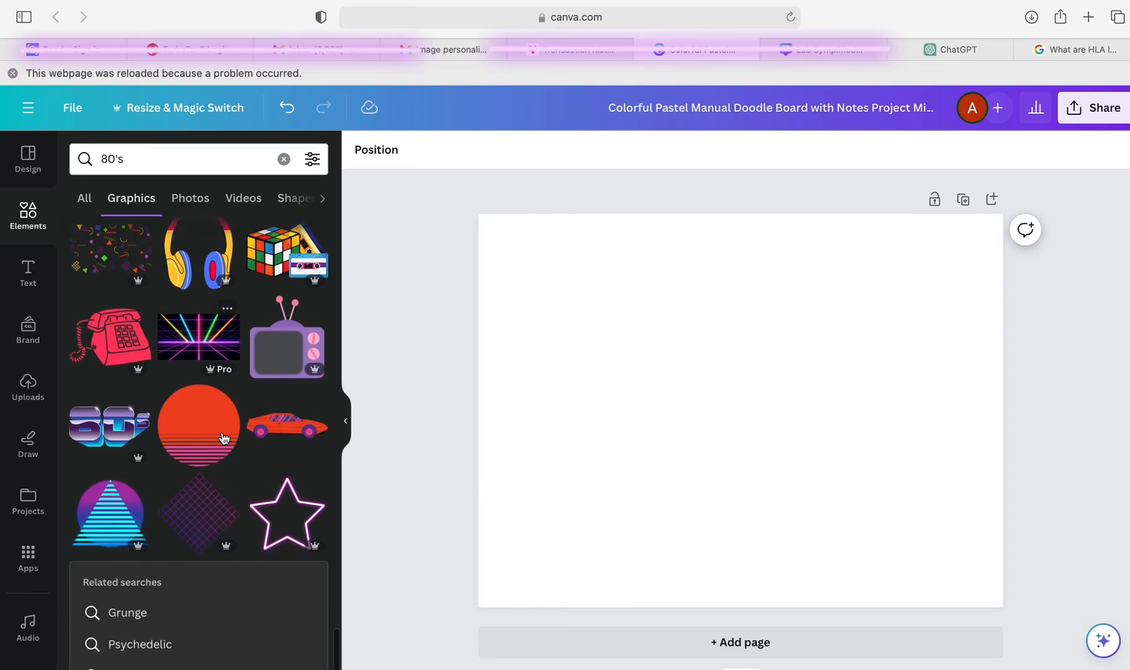
scroll(down, 3)
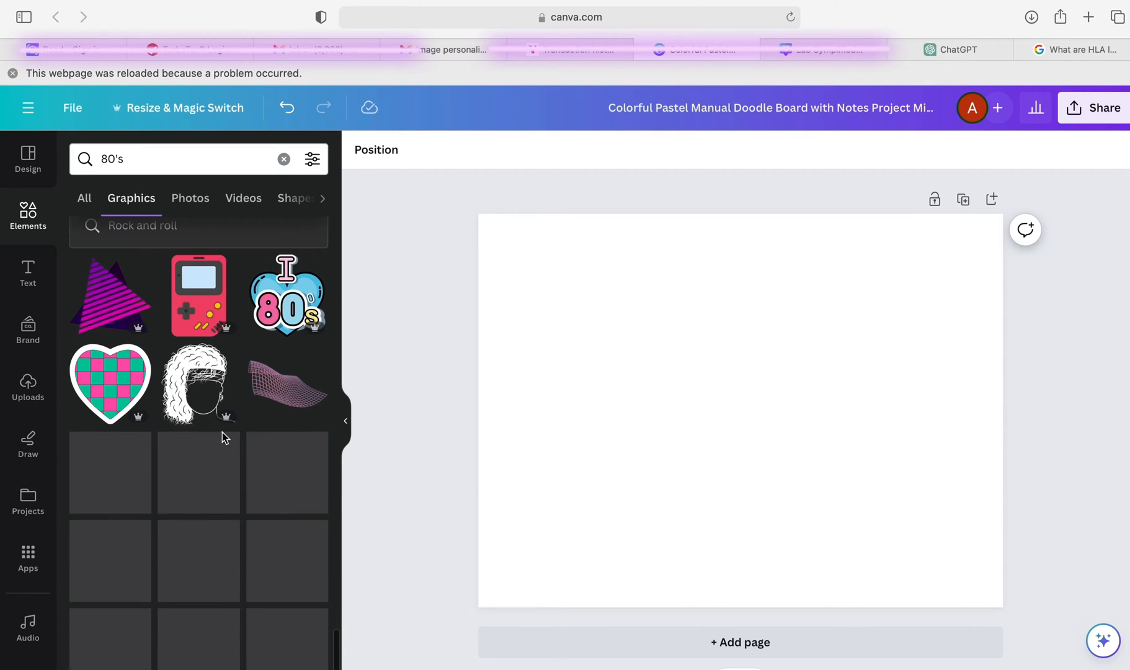
right_click(224, 438)
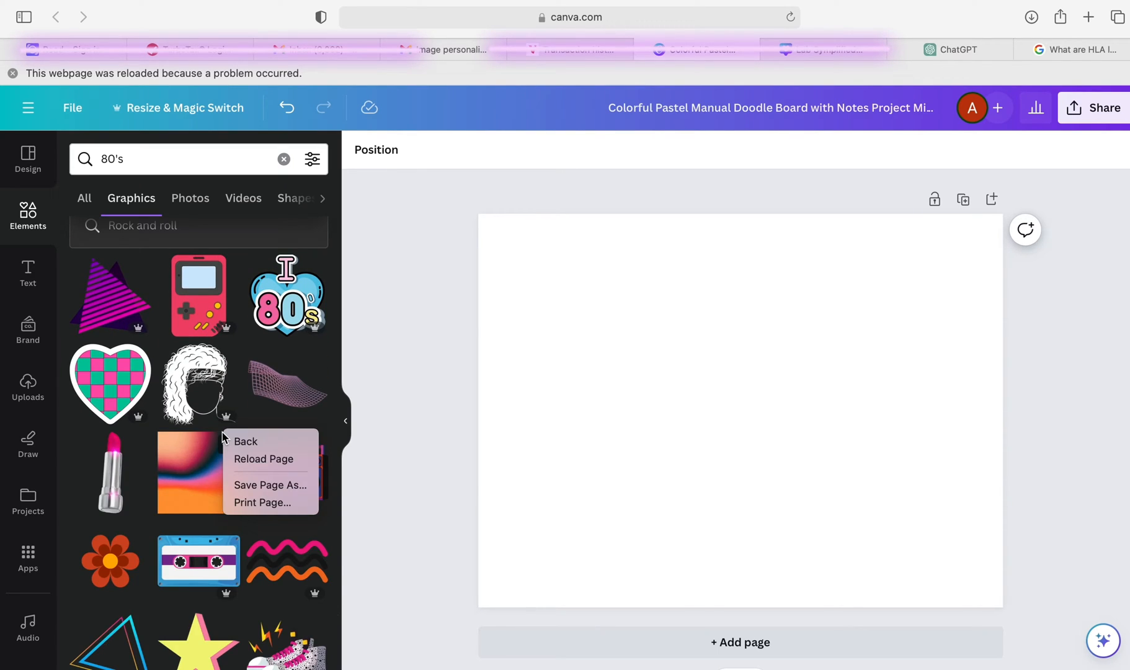
mouse_move(156, 585)
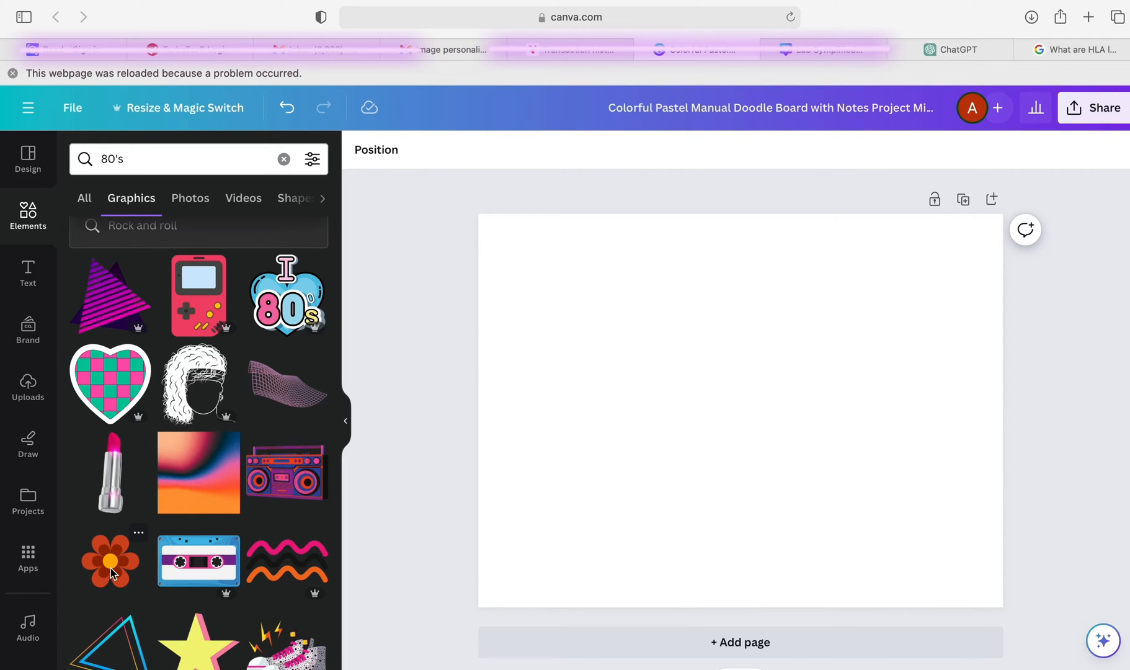
click(109, 562)
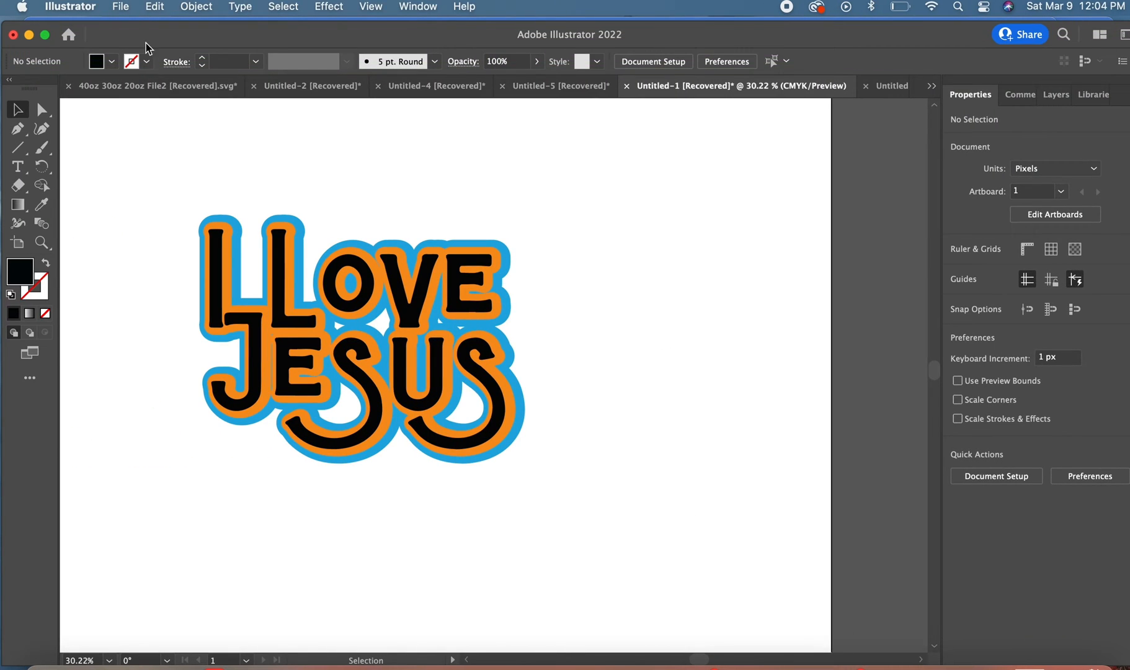
Place the orange flower screenshot from Recents onto the artboard right of the lettering
click(120, 6)
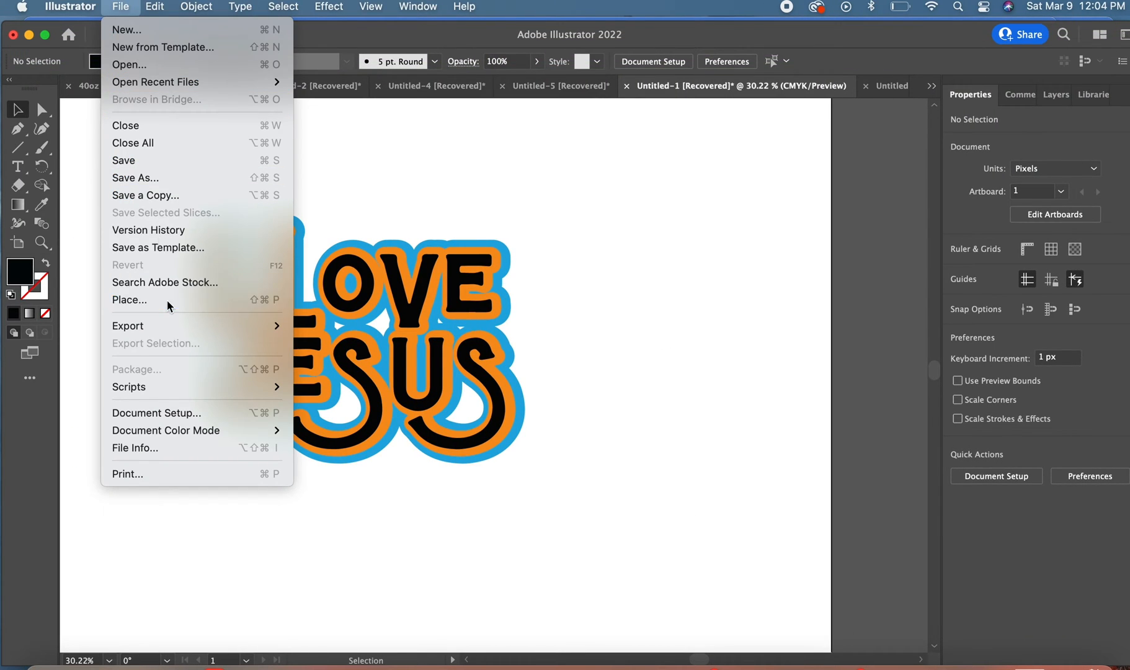
click(130, 300)
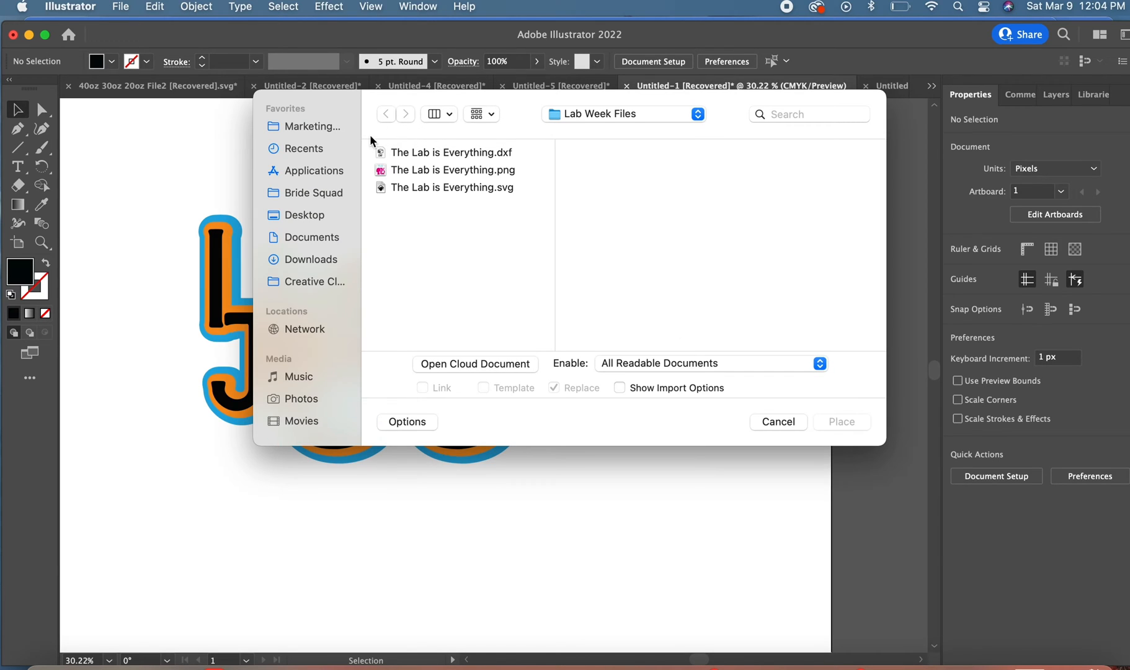
click(303, 147)
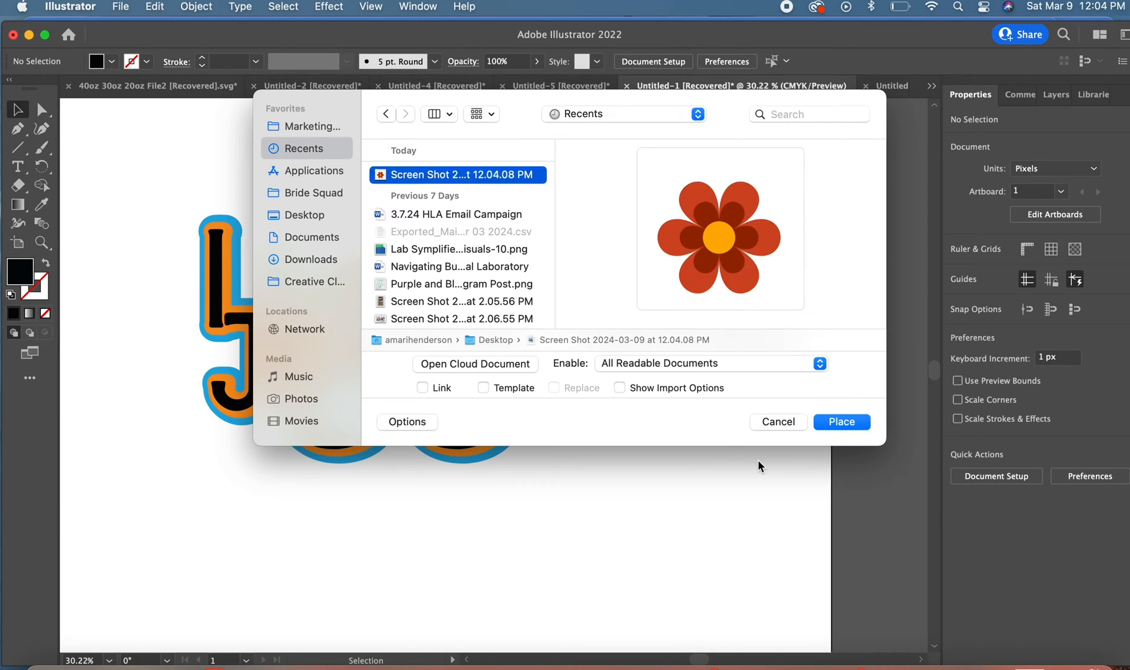
click(840, 421)
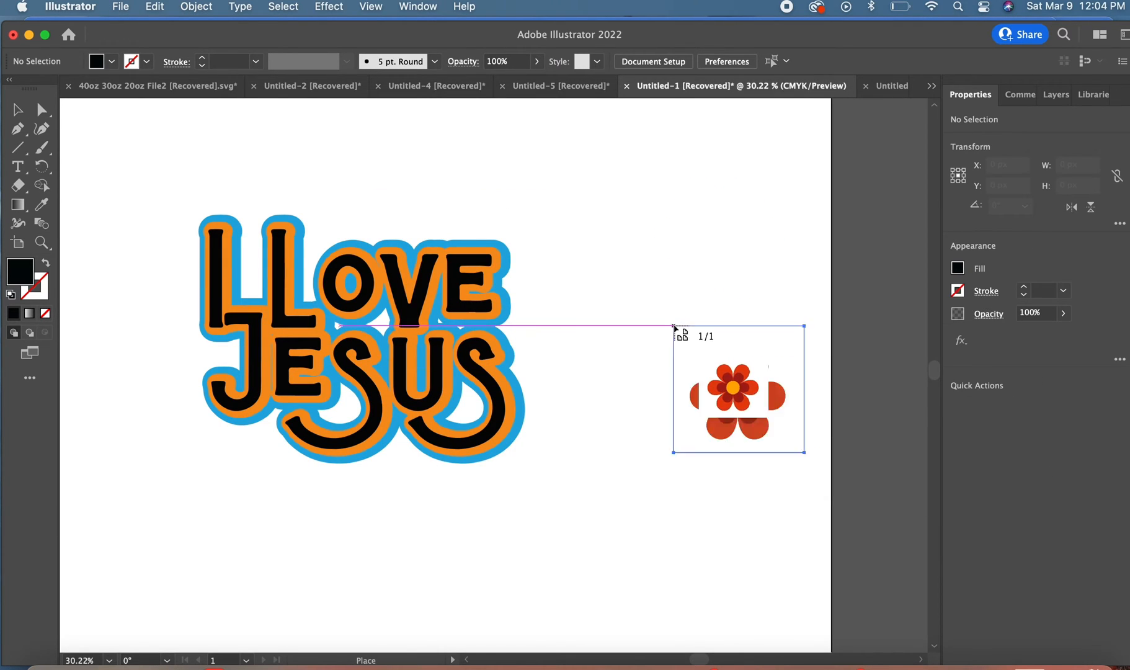
click(739, 390)
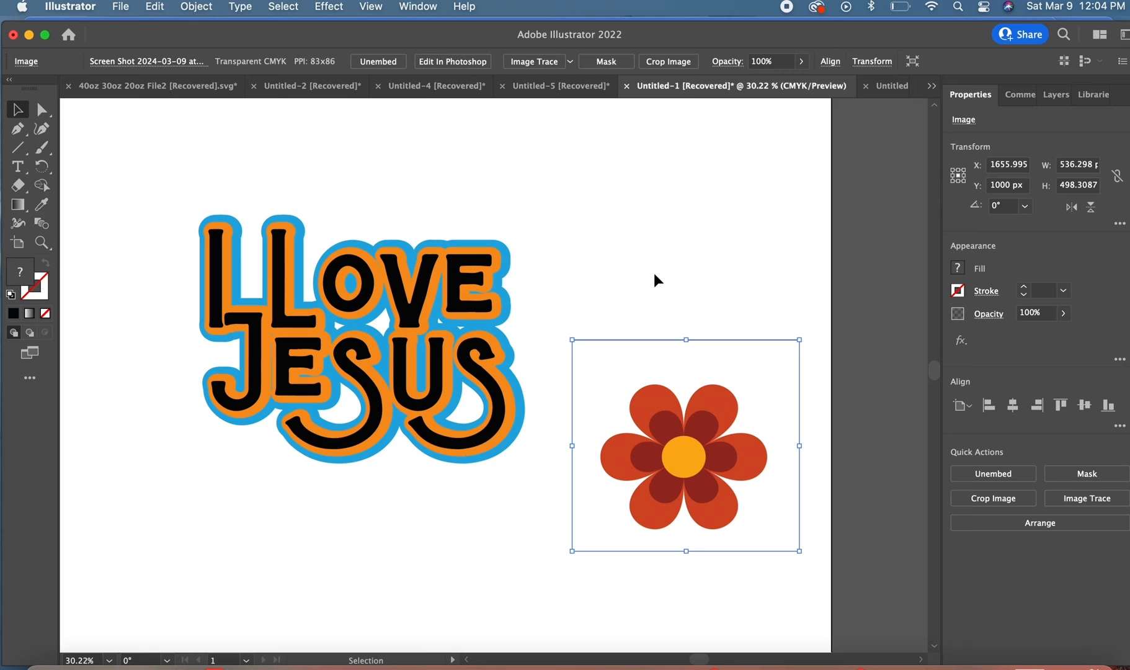
click(537, 289)
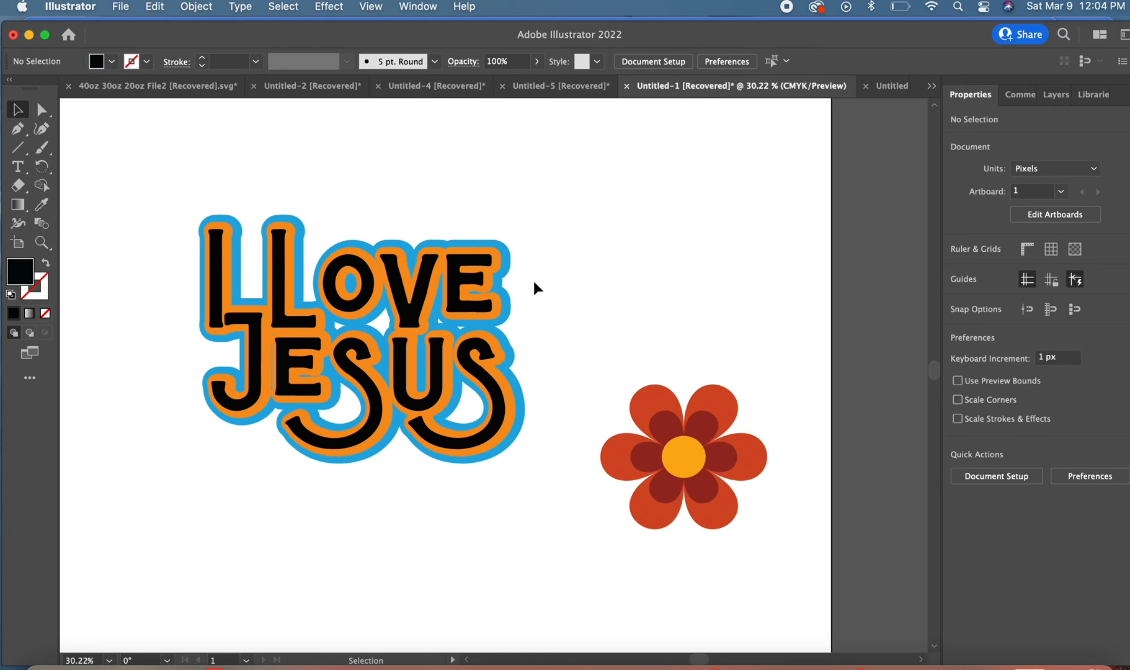
mouse_move(412, 320)
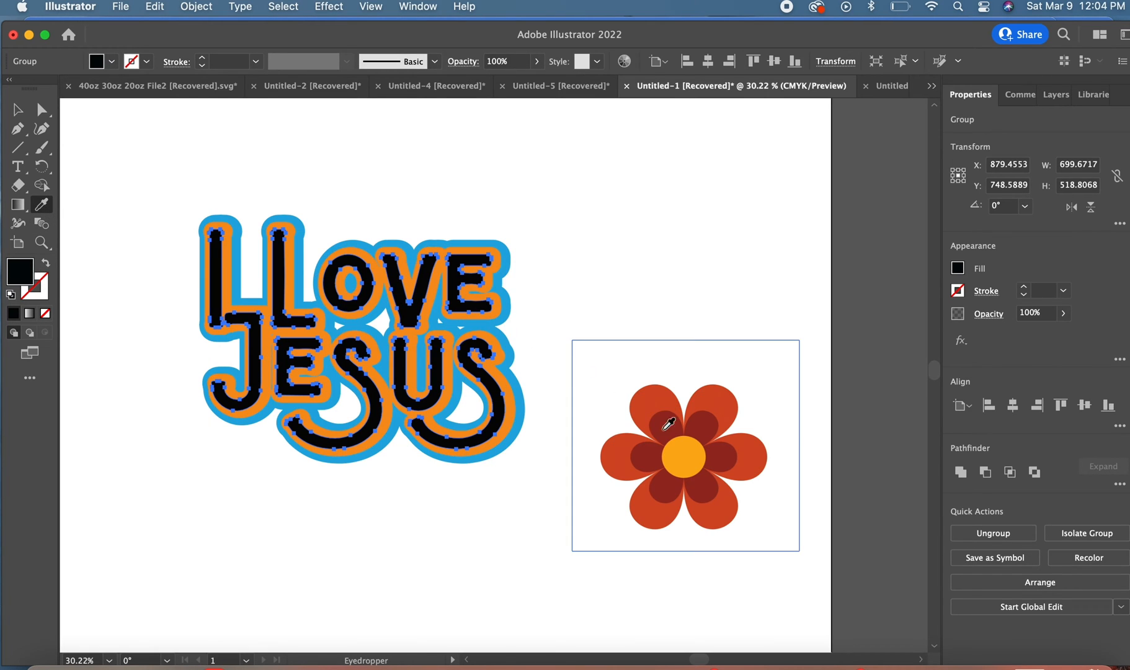
Eyedrop the flower's yellow-orange onto the letters and its dark red onto the inner offset
click(679, 455)
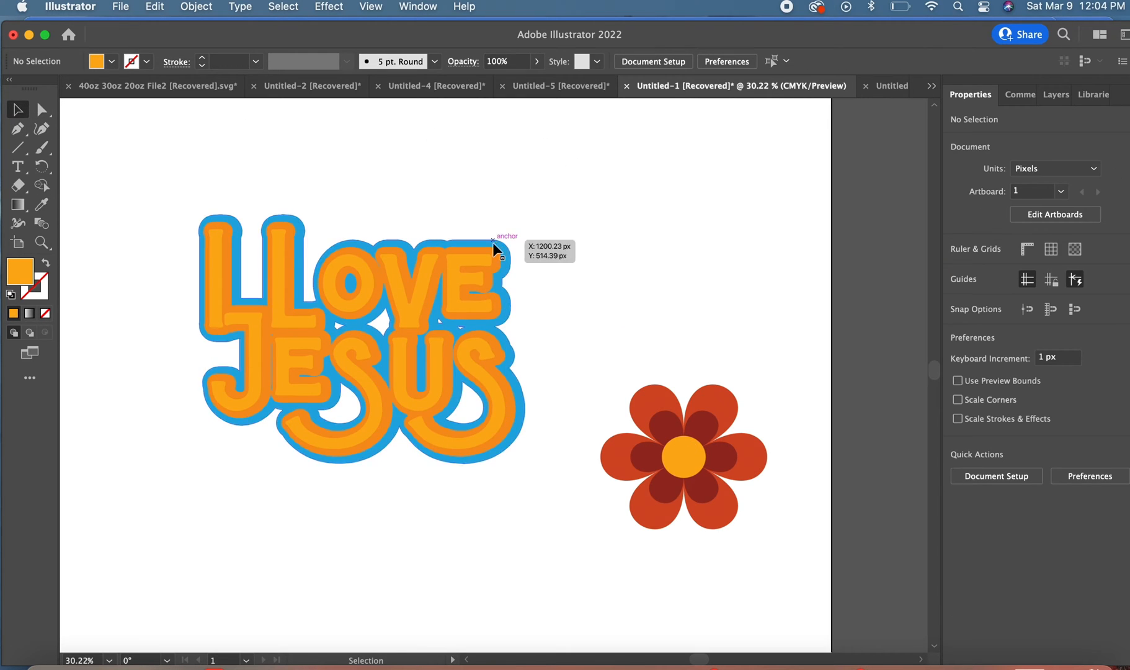
click(354, 339)
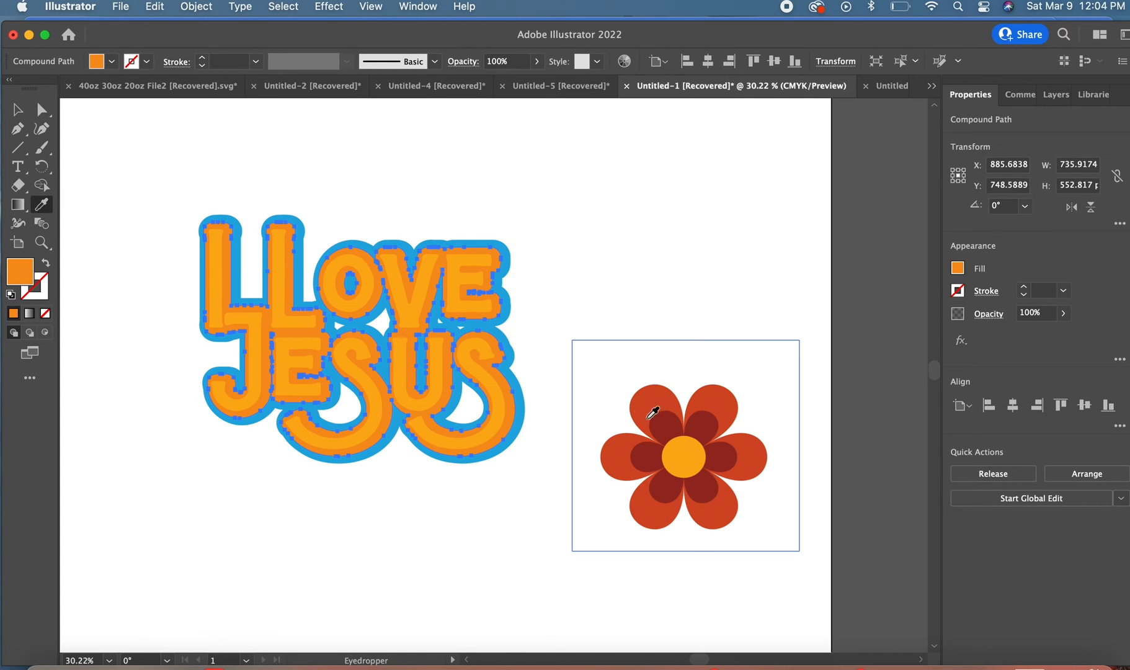
click(652, 413)
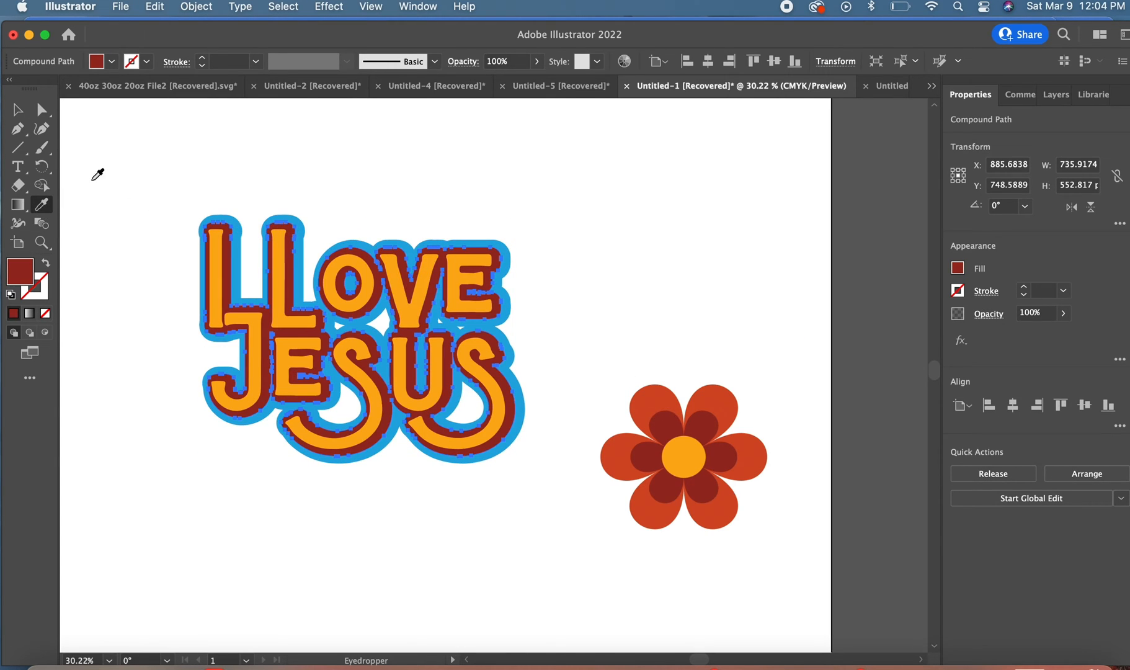
click(313, 176)
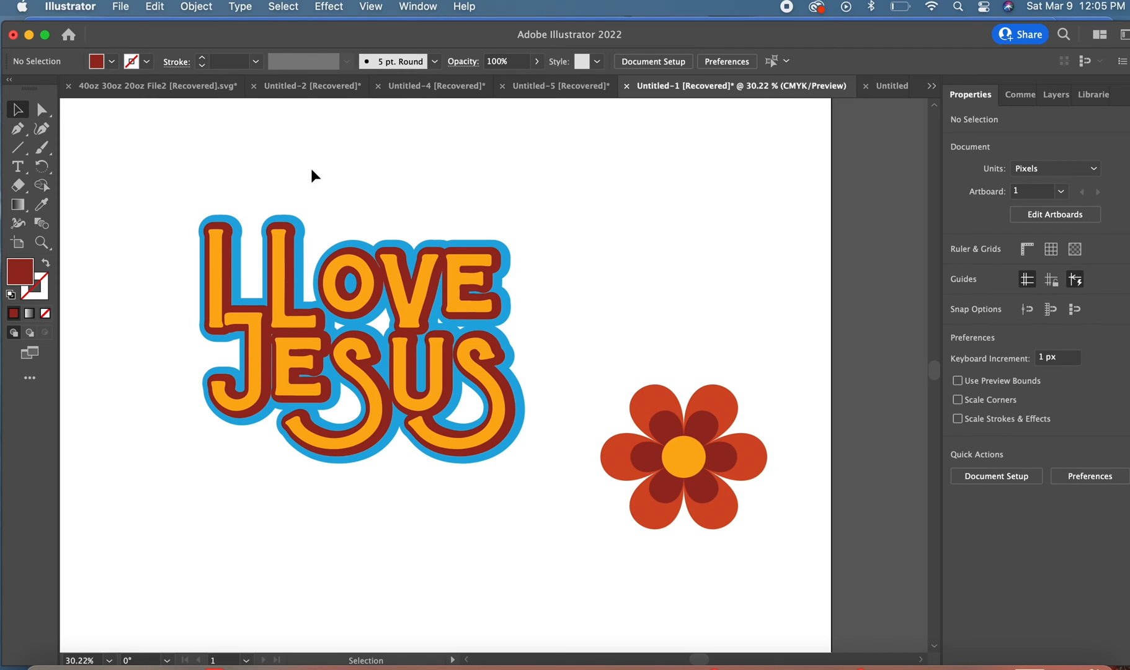
Eyedrop the flower's orange-red onto the blue outer offset
click(360, 339)
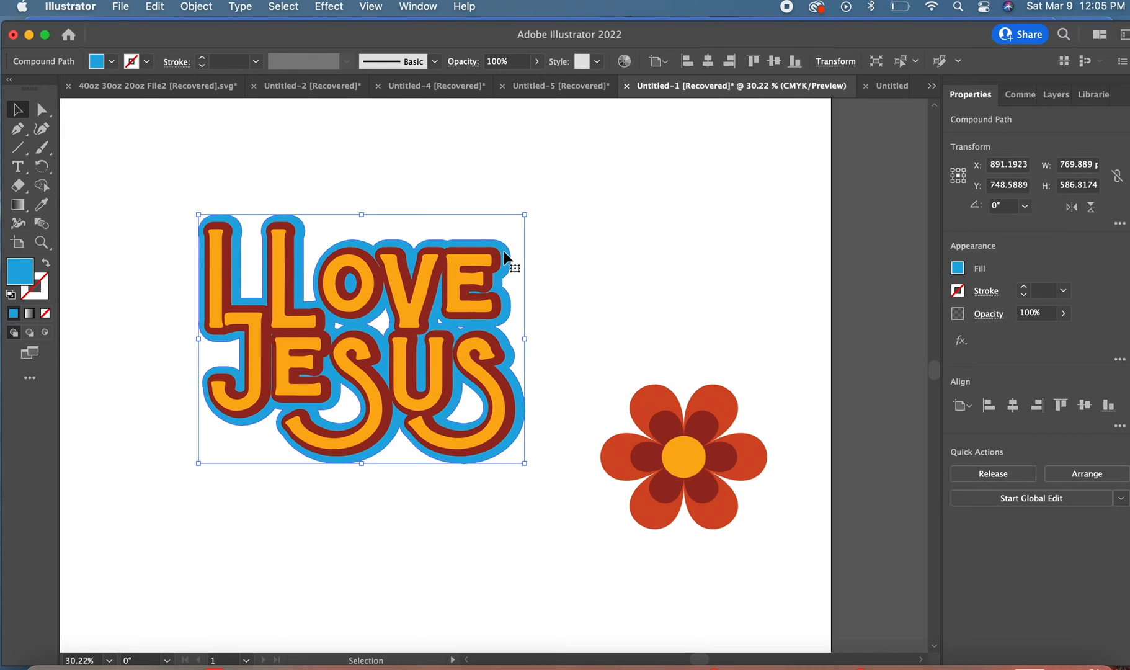
mouse_move(20, 281)
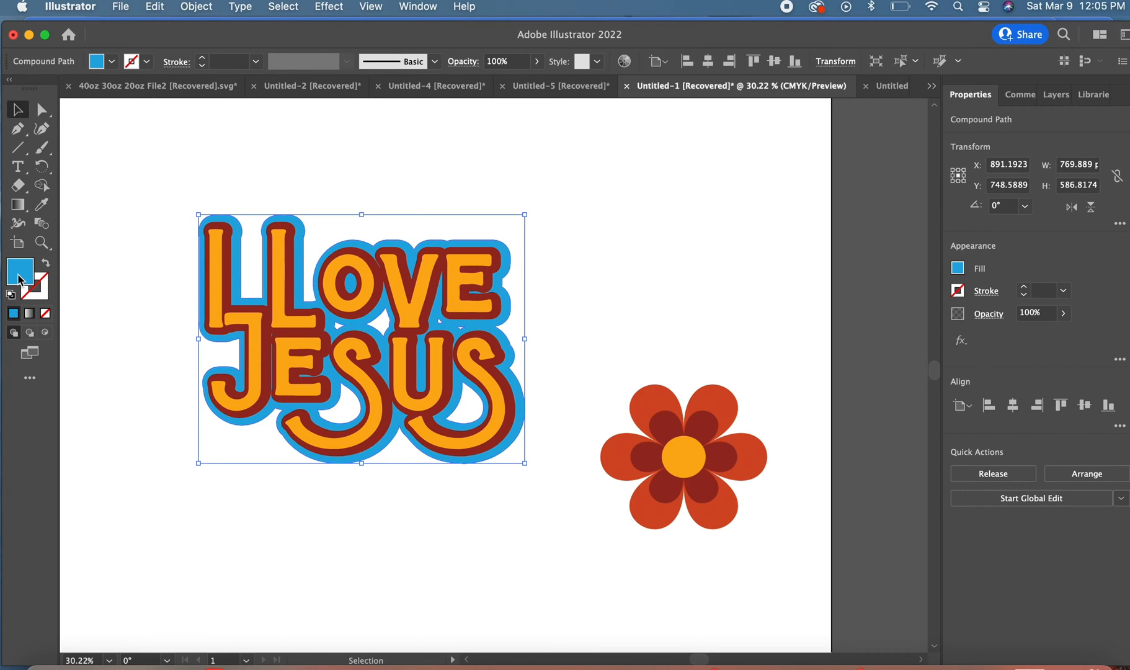
click(42, 205)
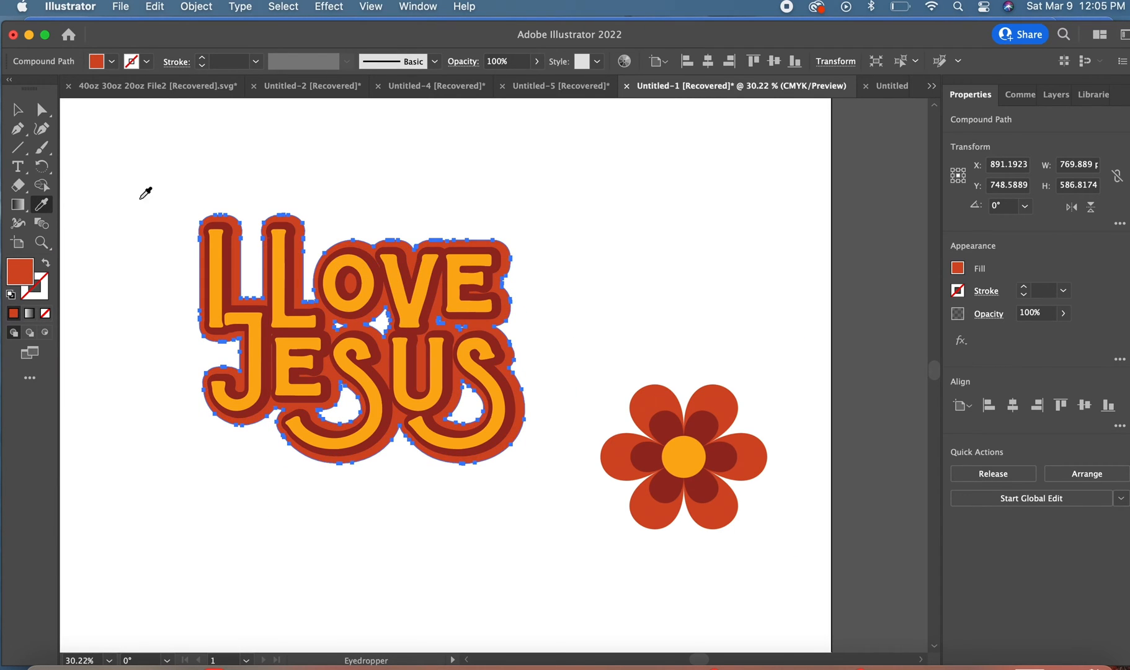
click(769, 220)
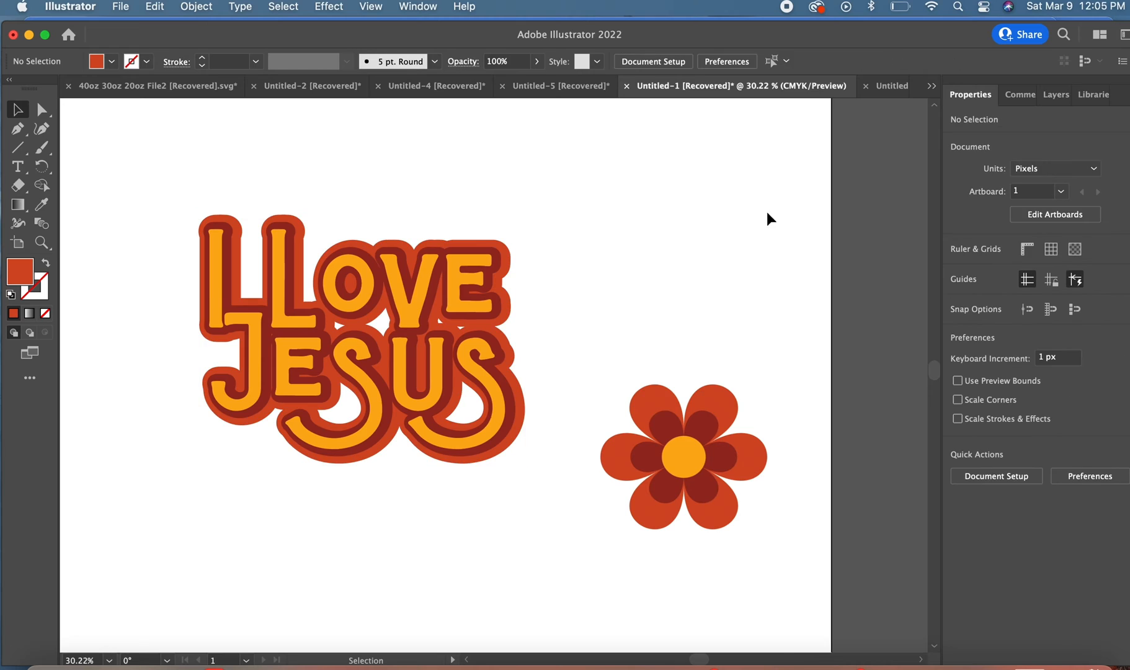
mouse_move(689, 278)
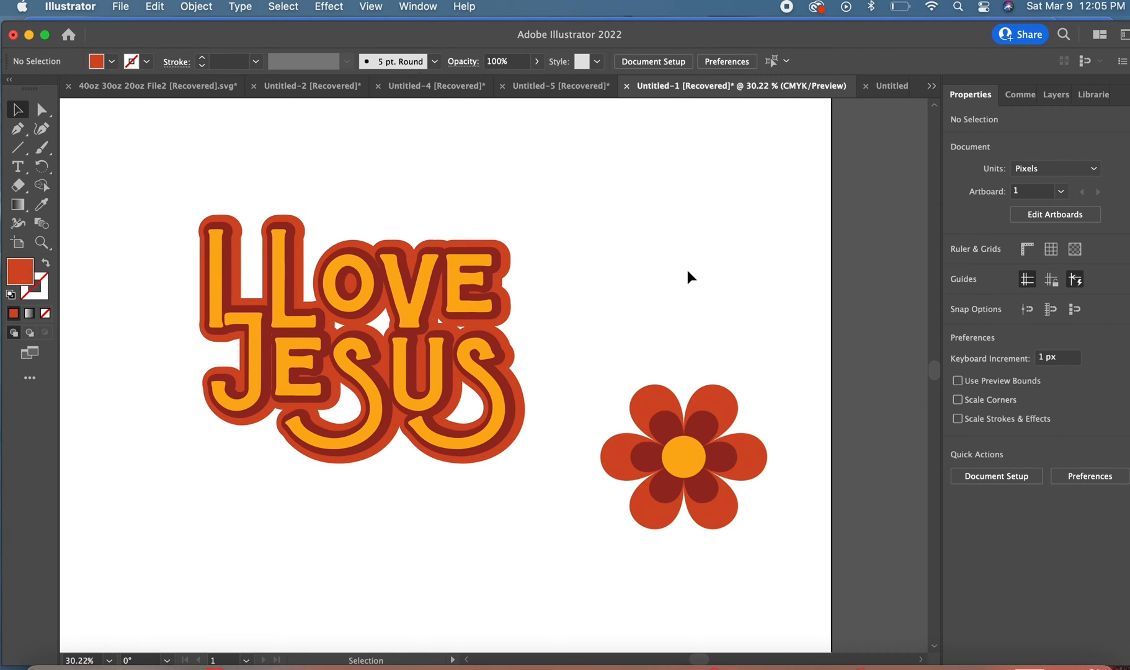
mouse_move(522, 640)
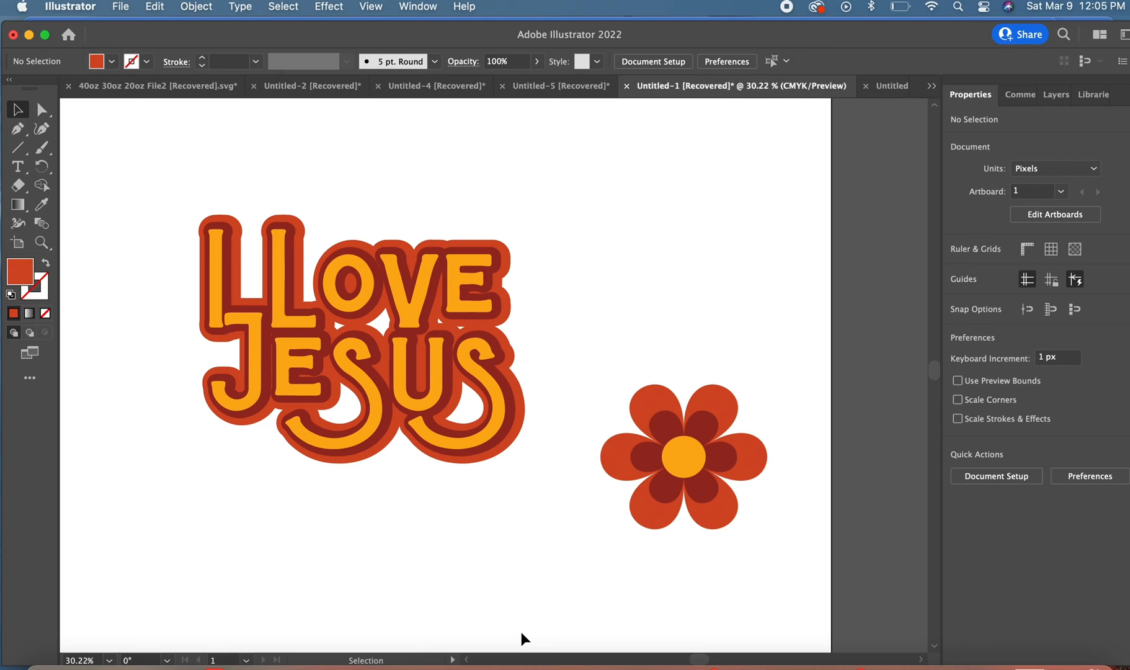
Delete the flower and expand Layer 1 to show its group and two compound paths
click(683, 455)
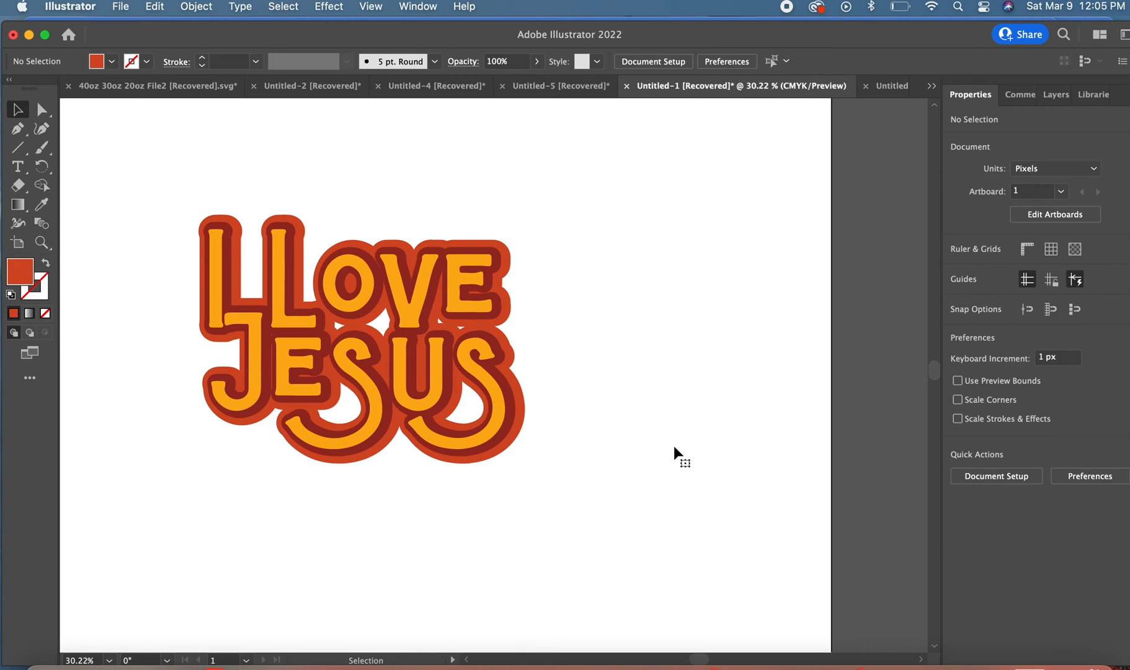
mouse_move(577, 485)
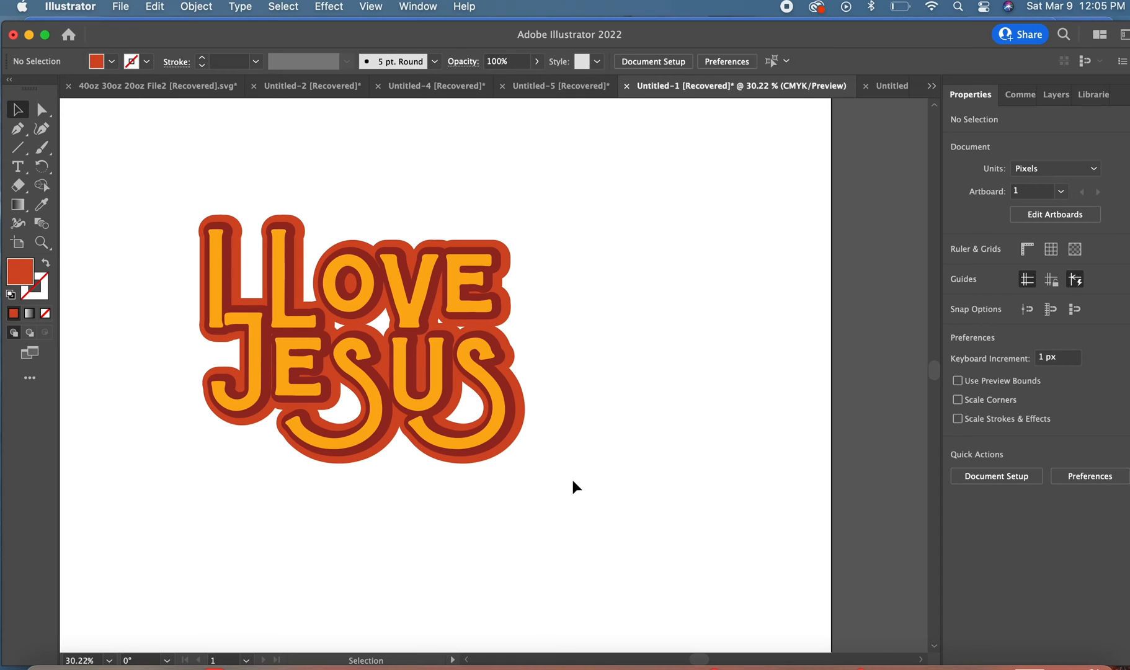
mouse_move(621, 261)
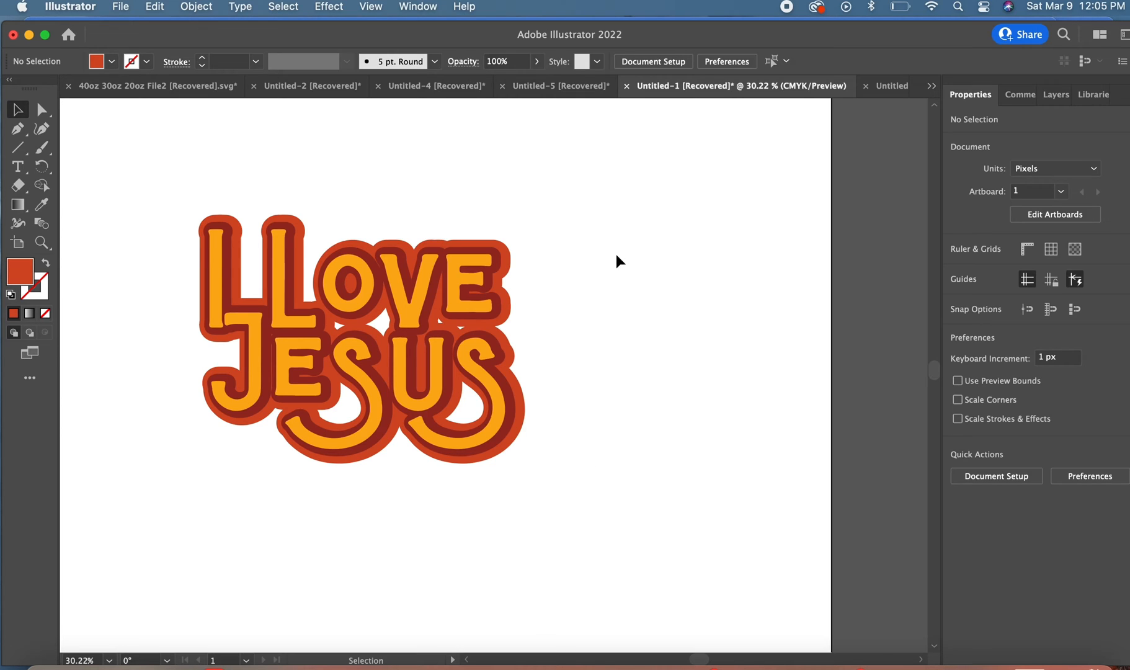
mouse_move(577, 216)
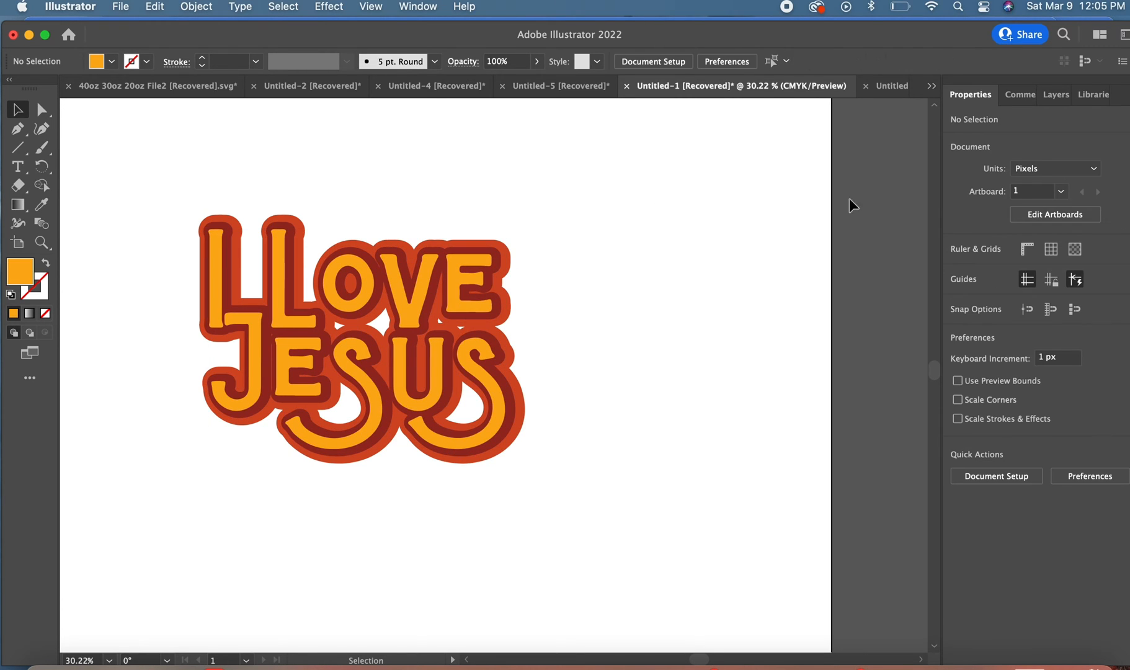
click(997, 95)
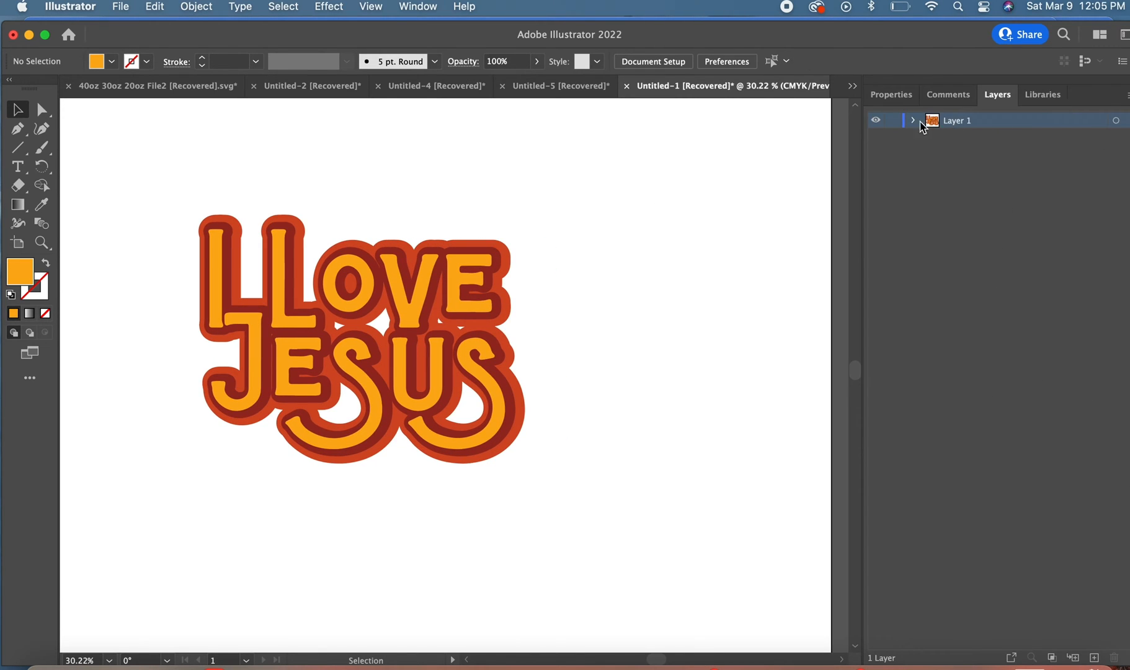
click(913, 119)
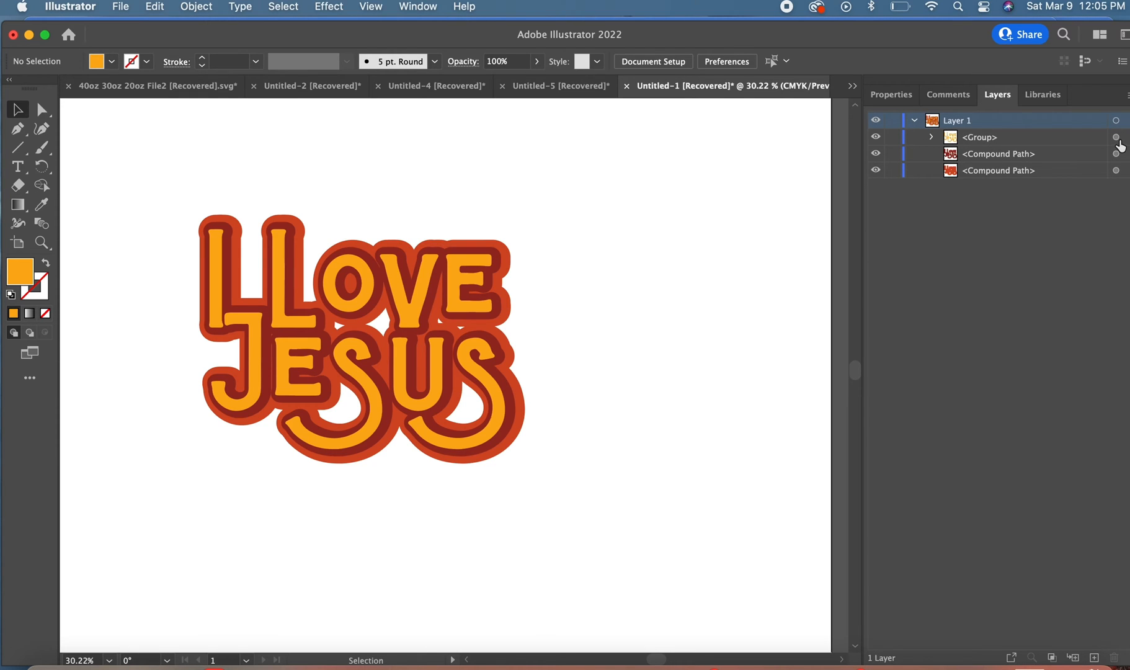
click(1115, 170)
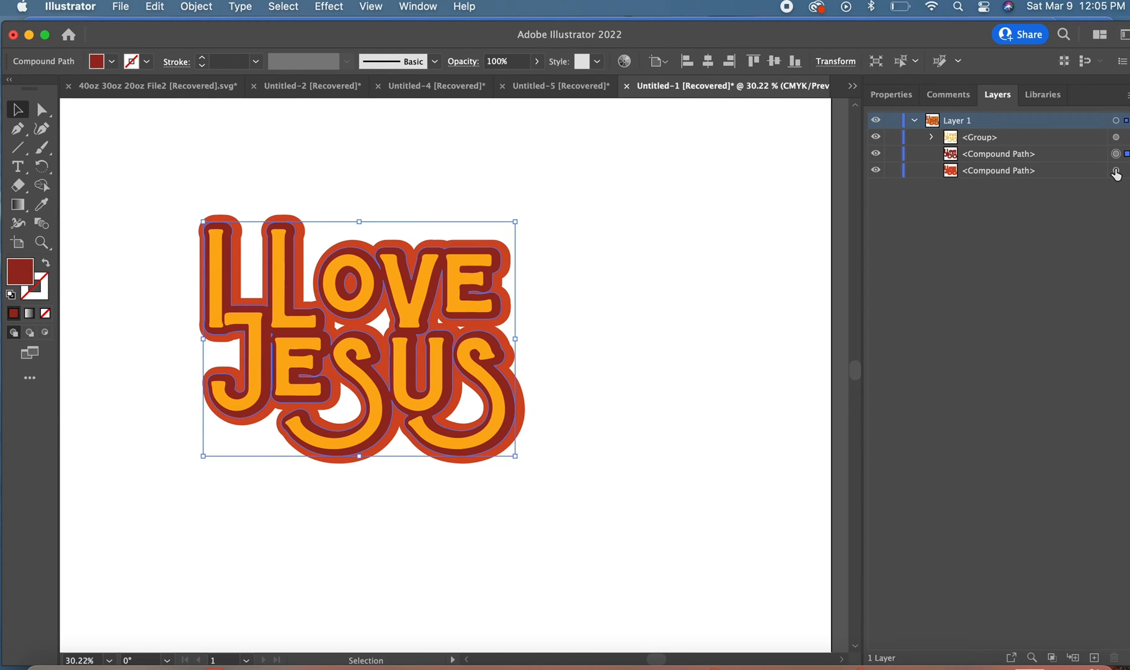
click(648, 541)
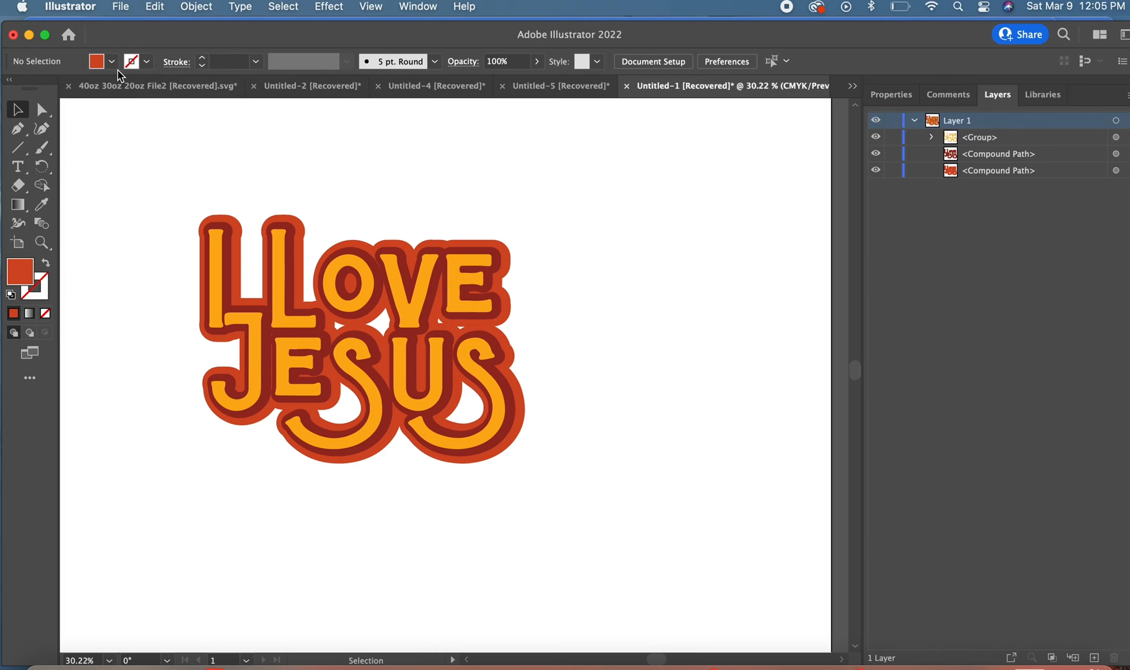
Start an export and create a new 'I Love Jesus' folder on the Desktop
click(119, 6)
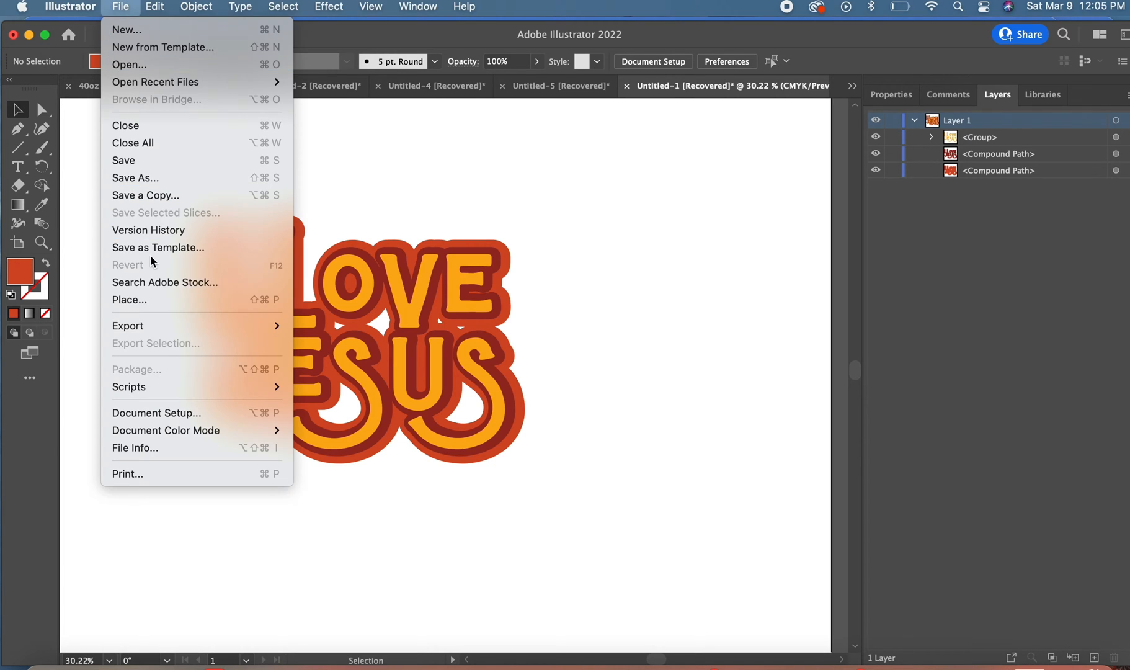
mouse_move(127, 325)
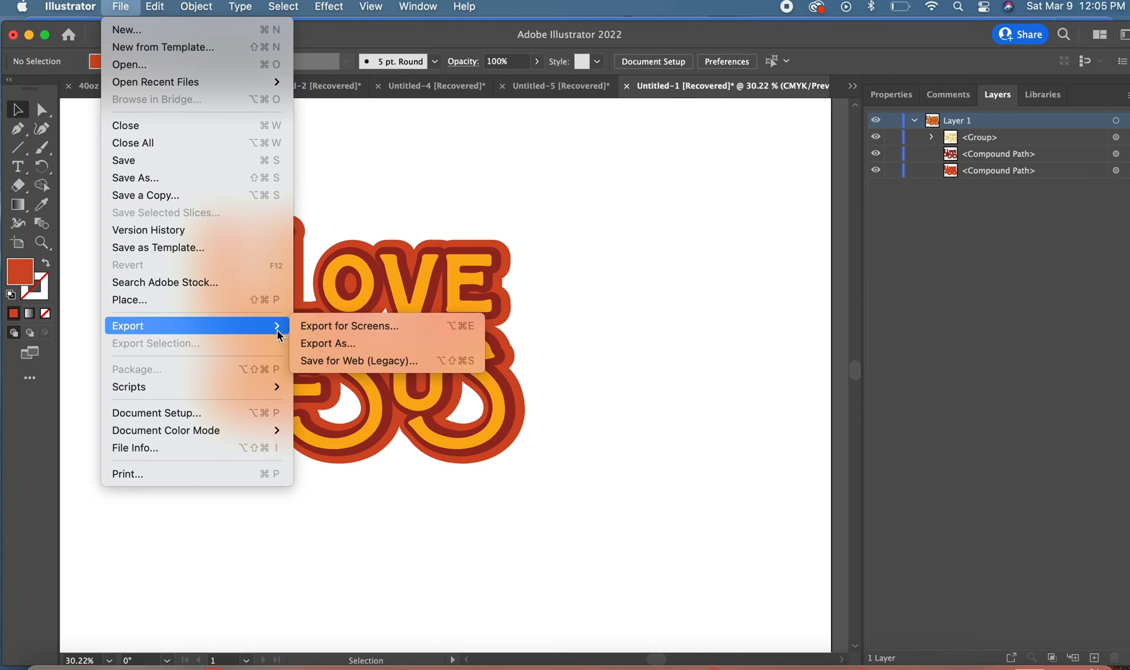
click(329, 344)
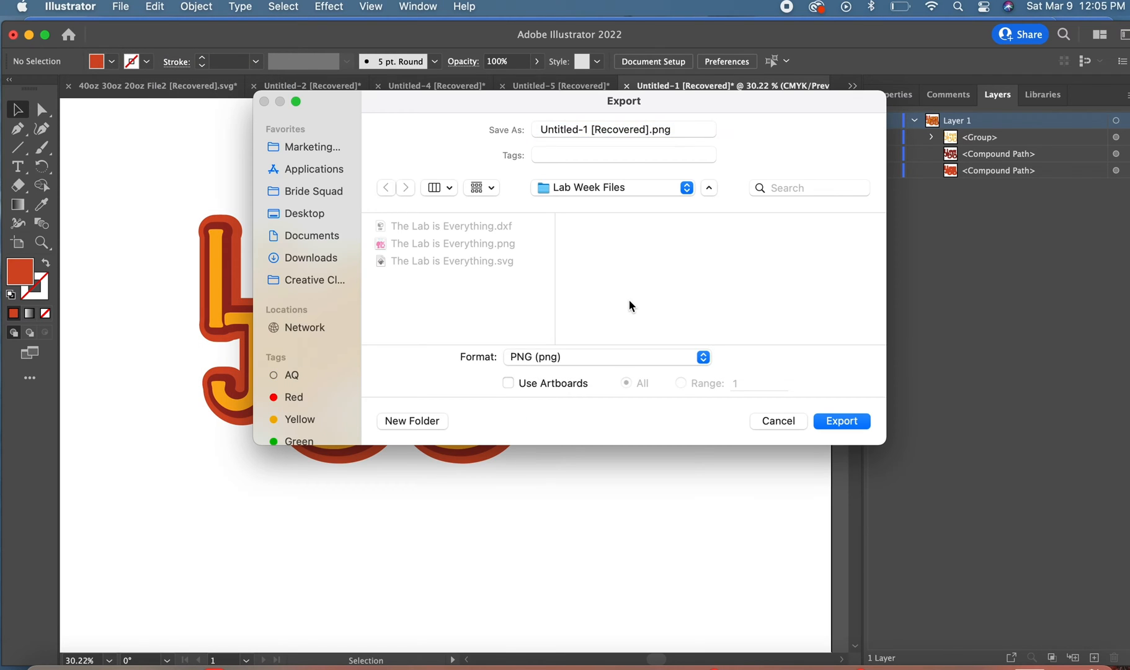
mouse_move(339, 207)
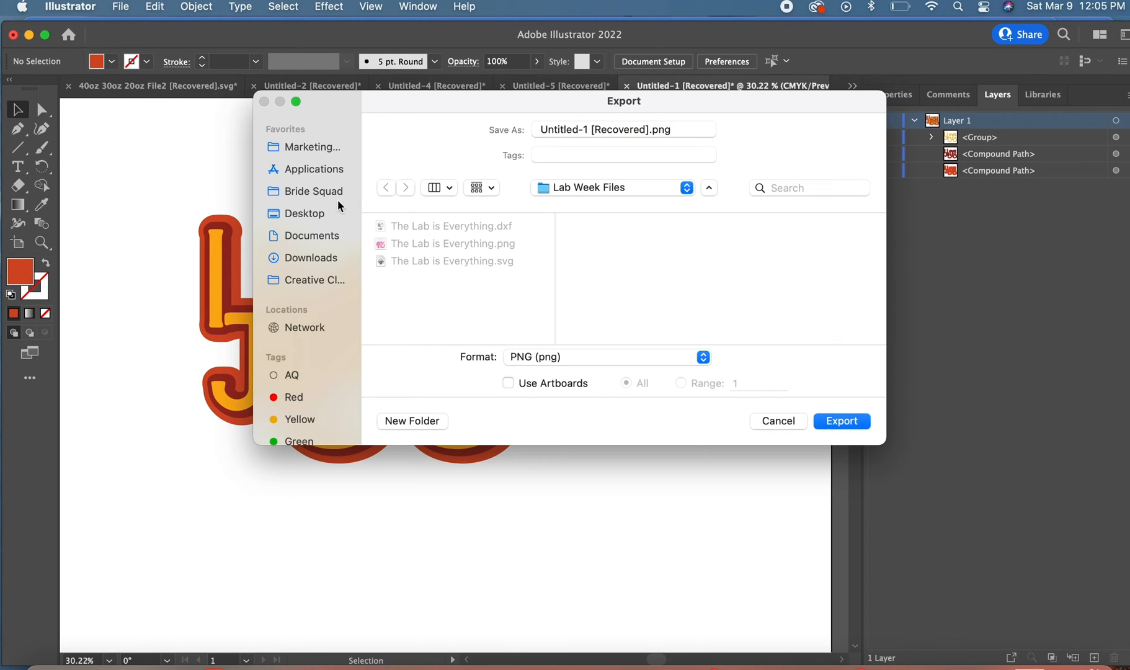
click(305, 214)
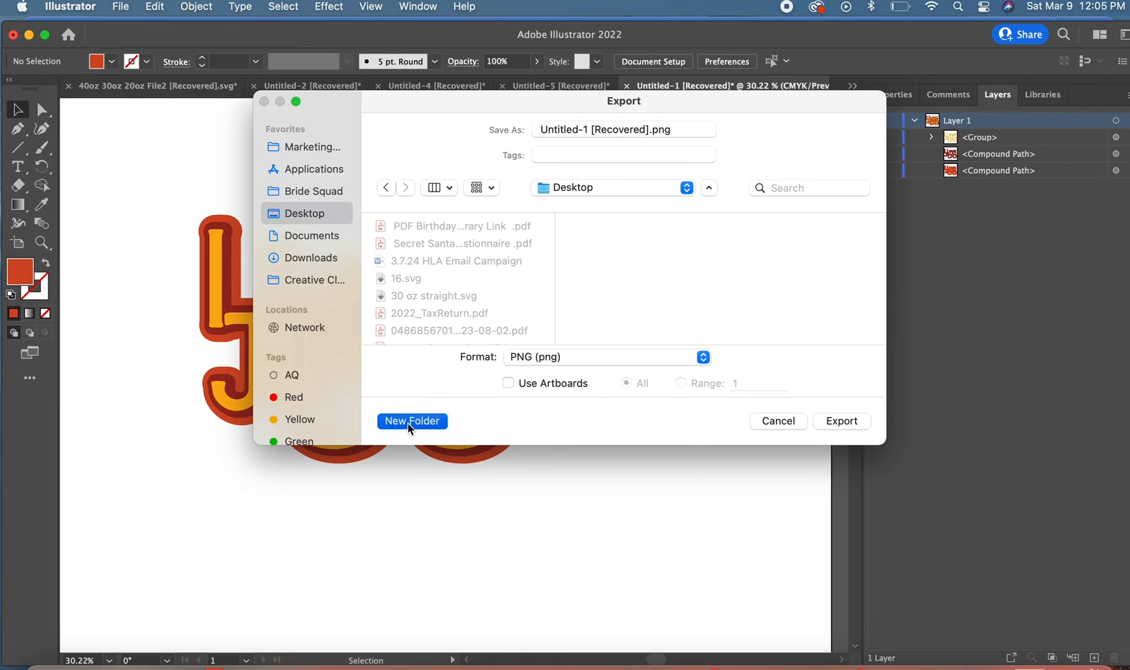
click(412, 420)
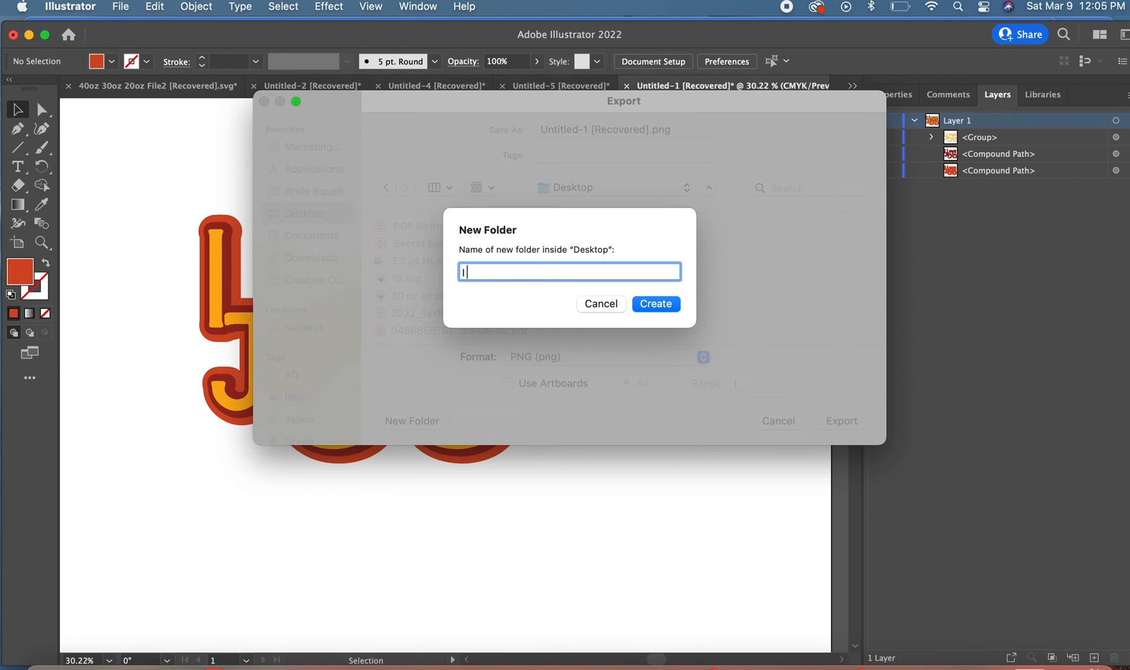
text(I Love Jesu)
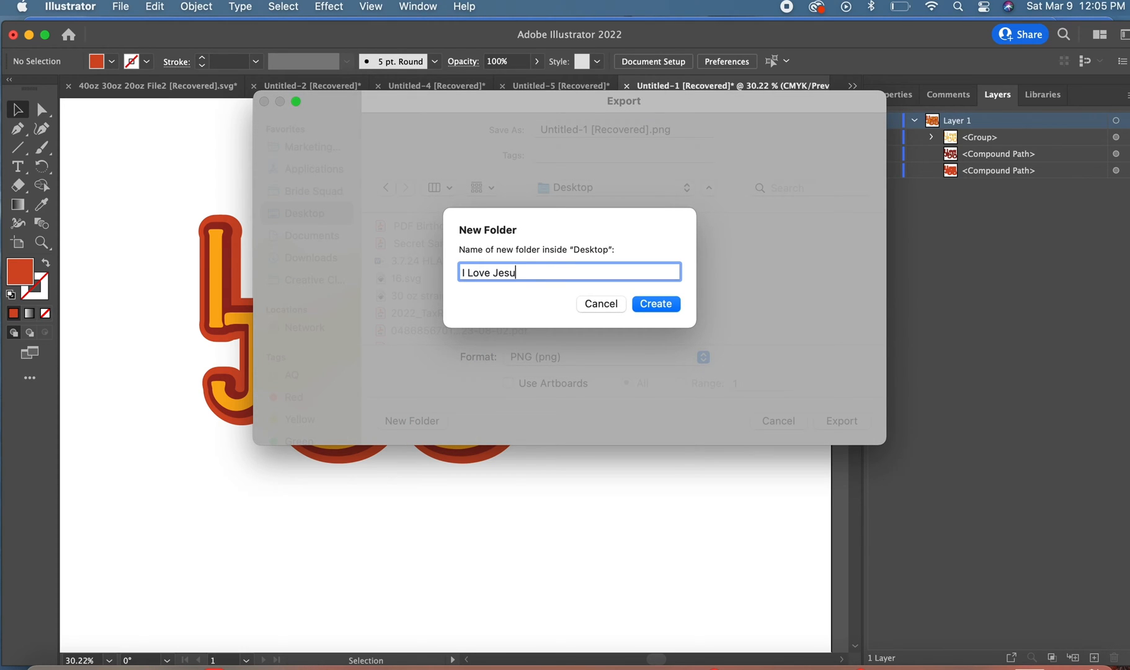
text(s)
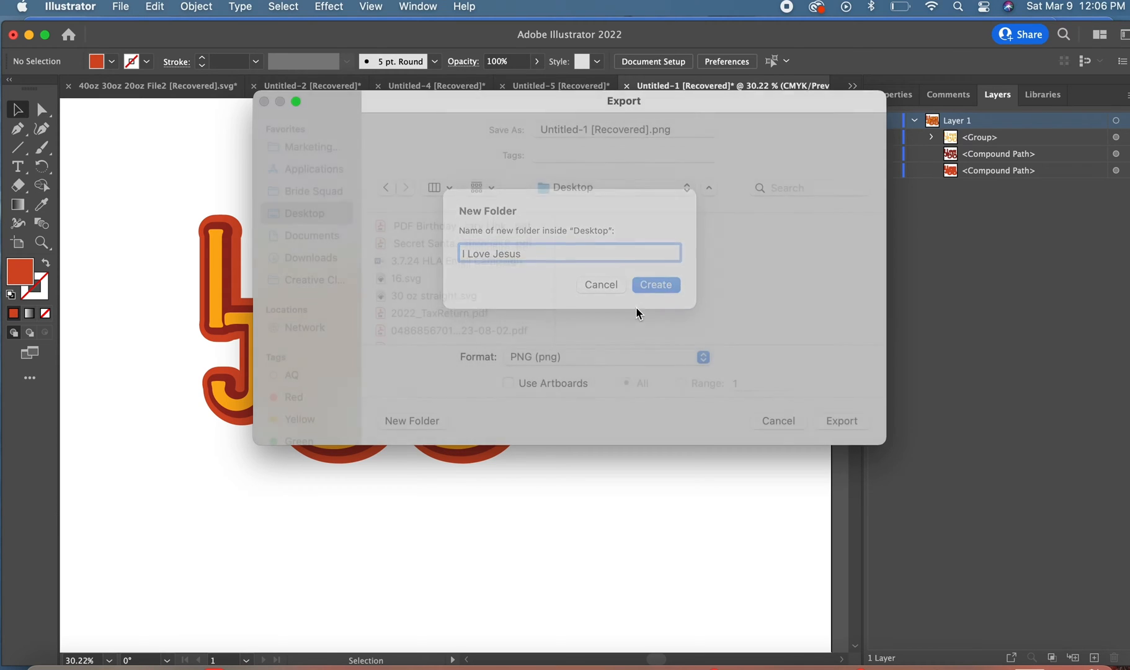
click(655, 286)
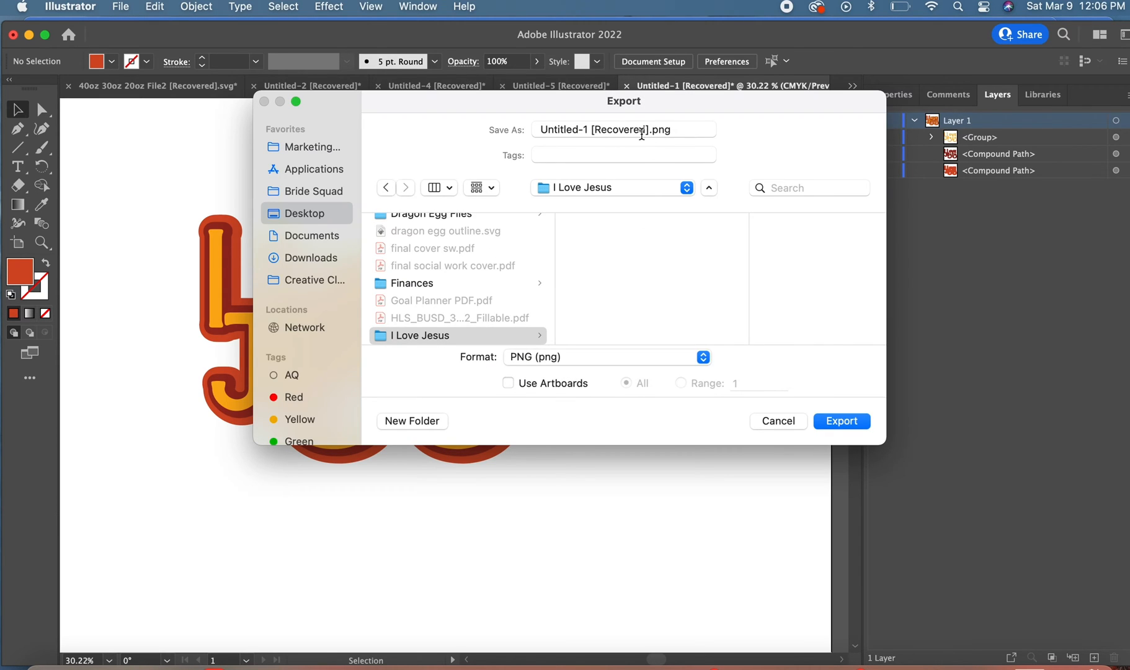
Export the lettering as 'I Love Jesus.png' into the new folder
click(624, 130)
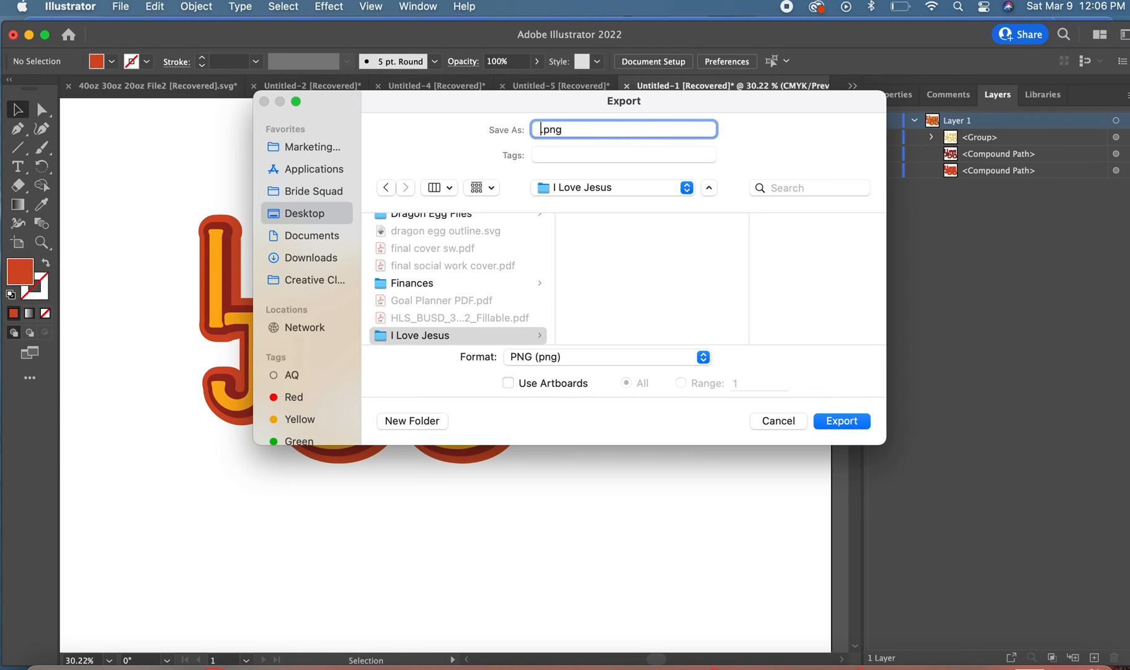
text(I Love Je)
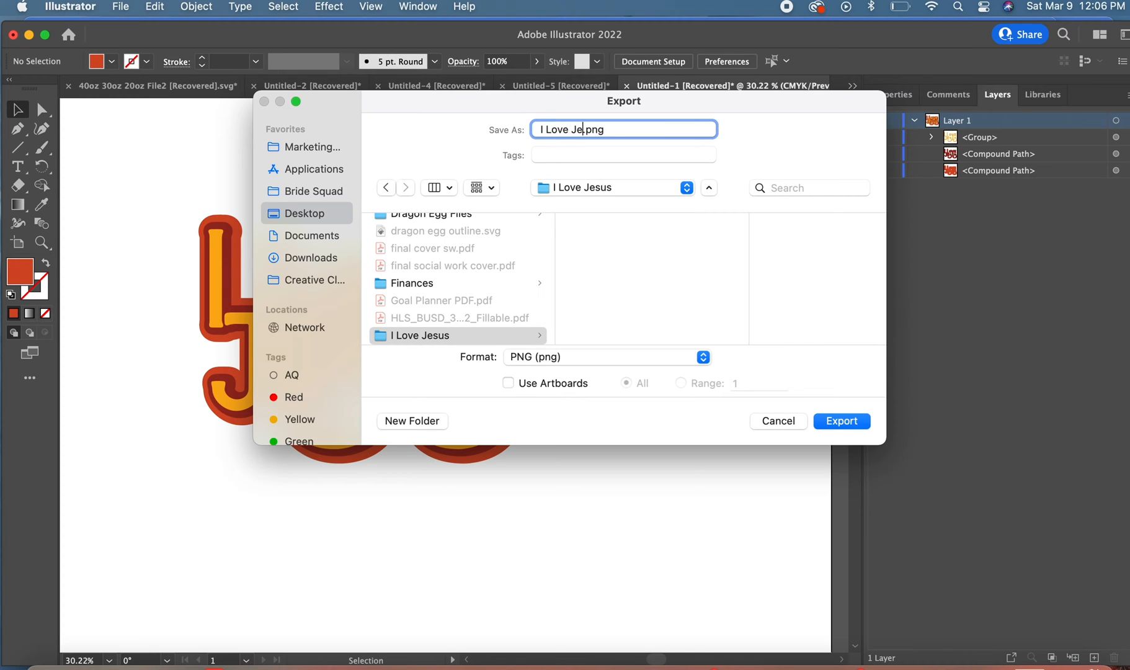
text(sus)
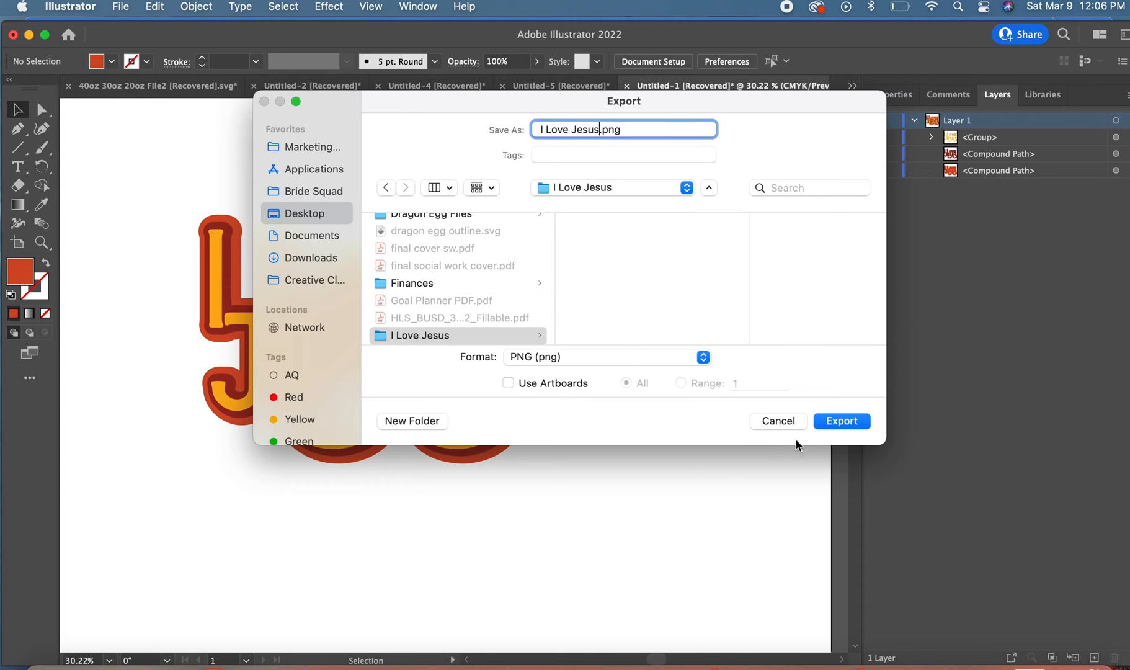
click(840, 420)
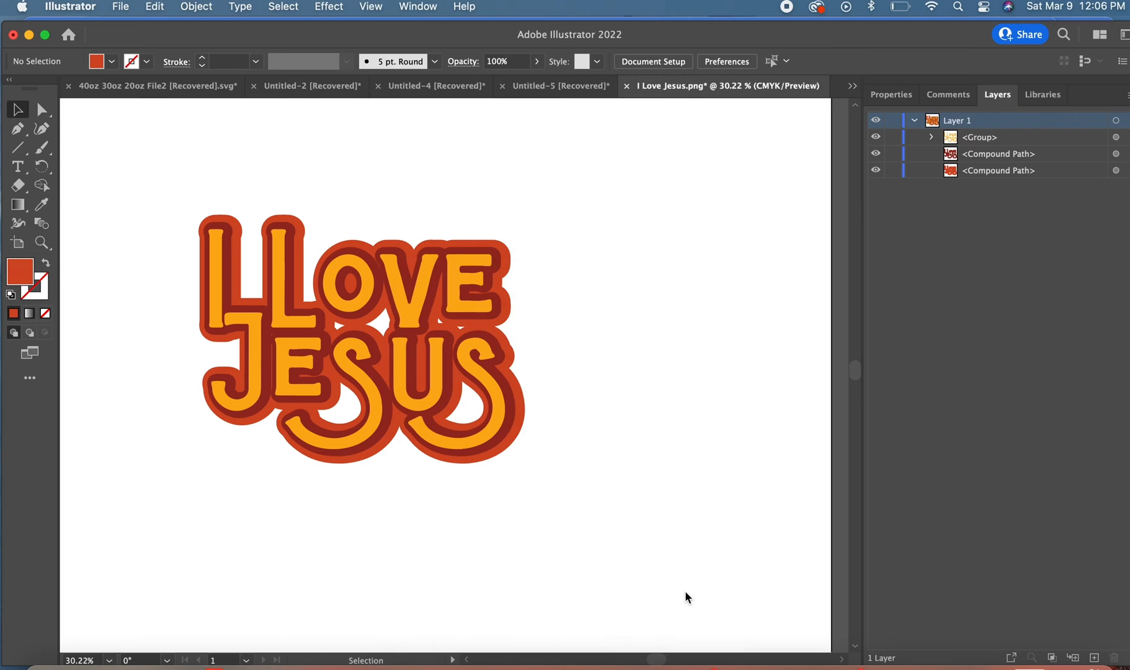
Export the lettering again as an Autodesk RealDWG DXF named 'I Love Jesus'
click(119, 6)
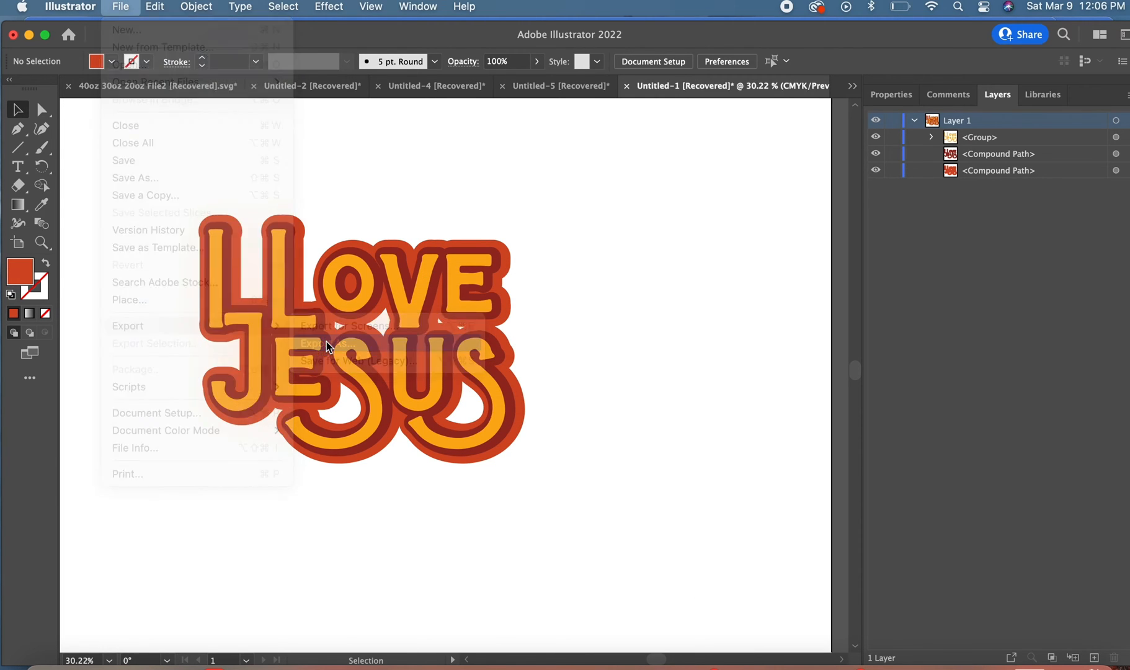
click(127, 325)
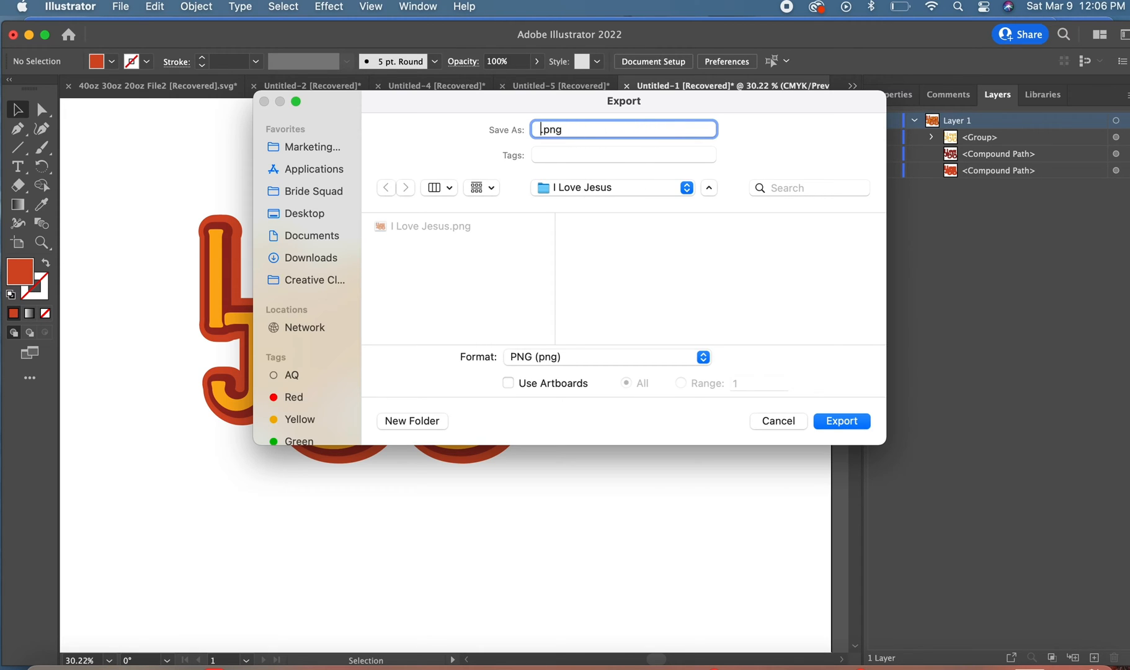
text(I Love Jesus)
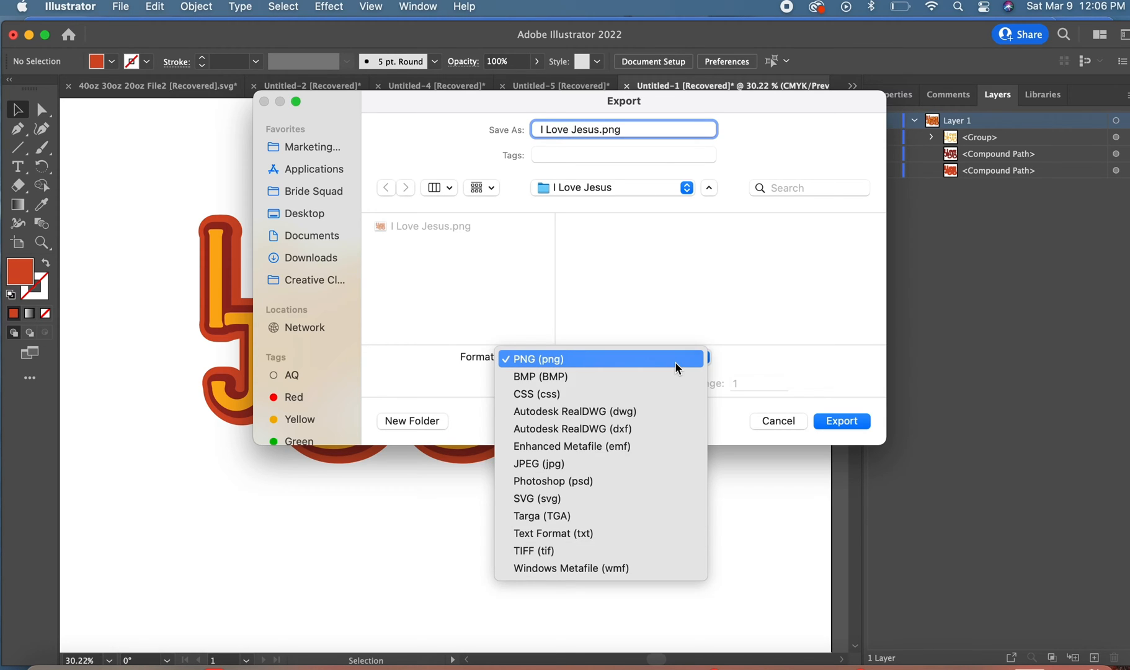
mouse_move(673, 428)
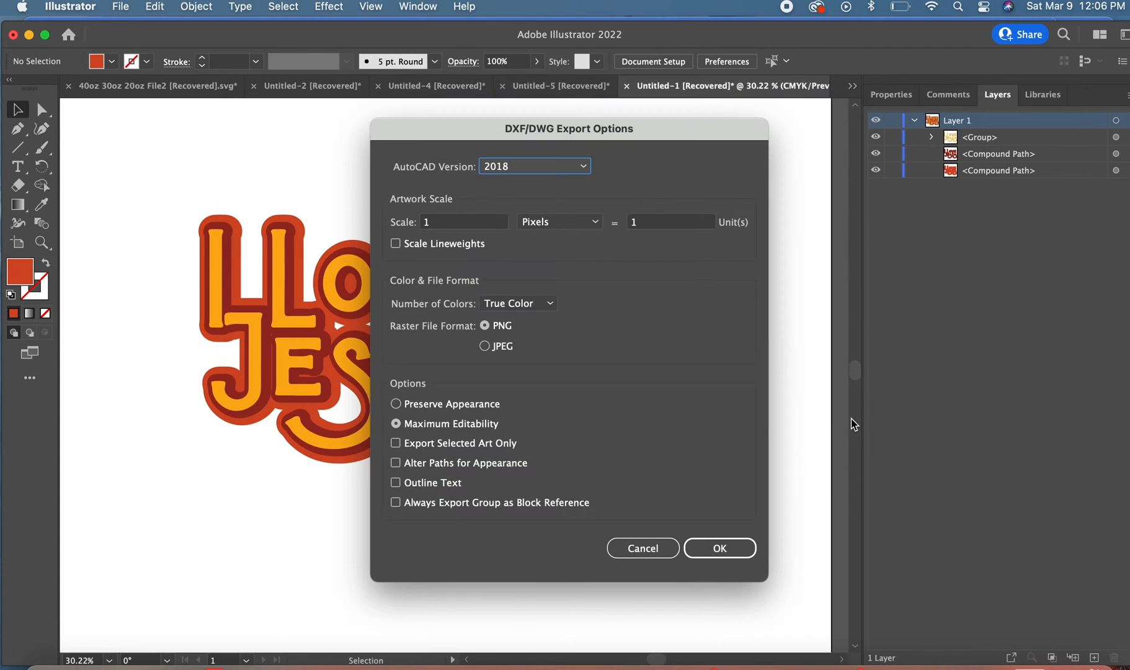
click(119, 7)
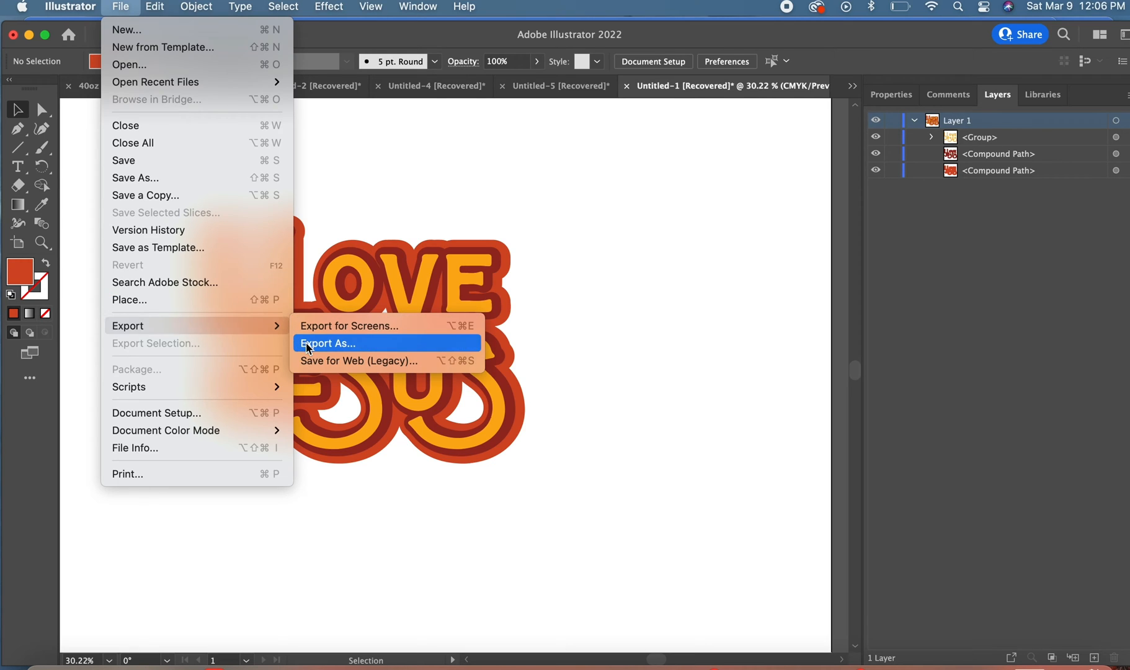
Export the lettering as 'I Love Jesus.svg' into the same folder
click(328, 342)
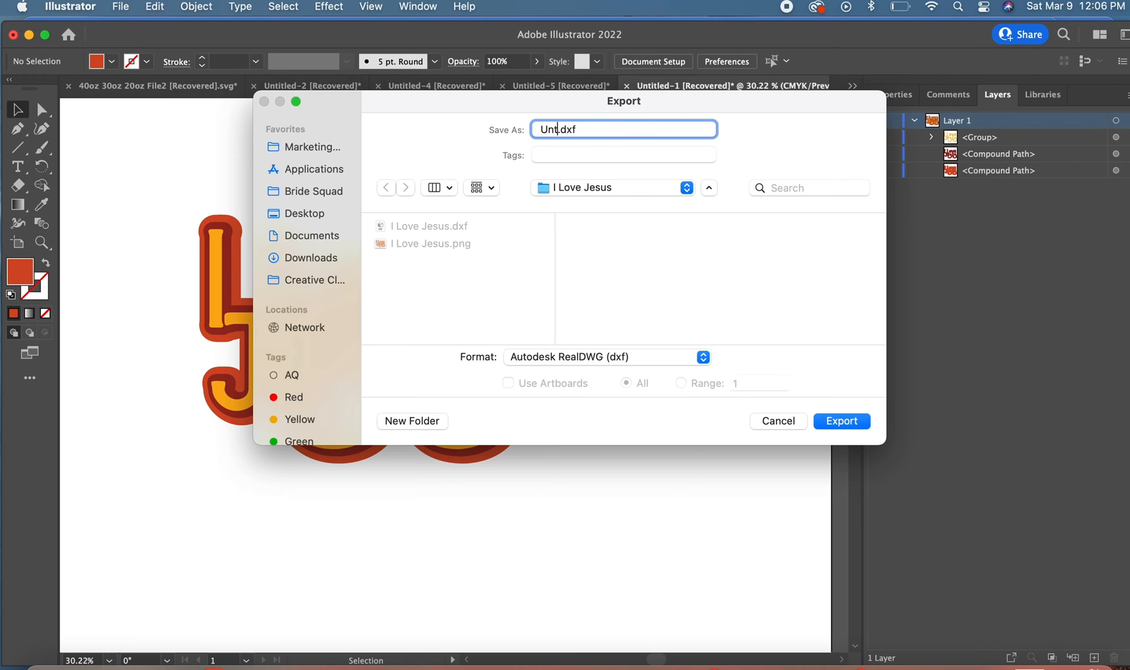
text(I Love)
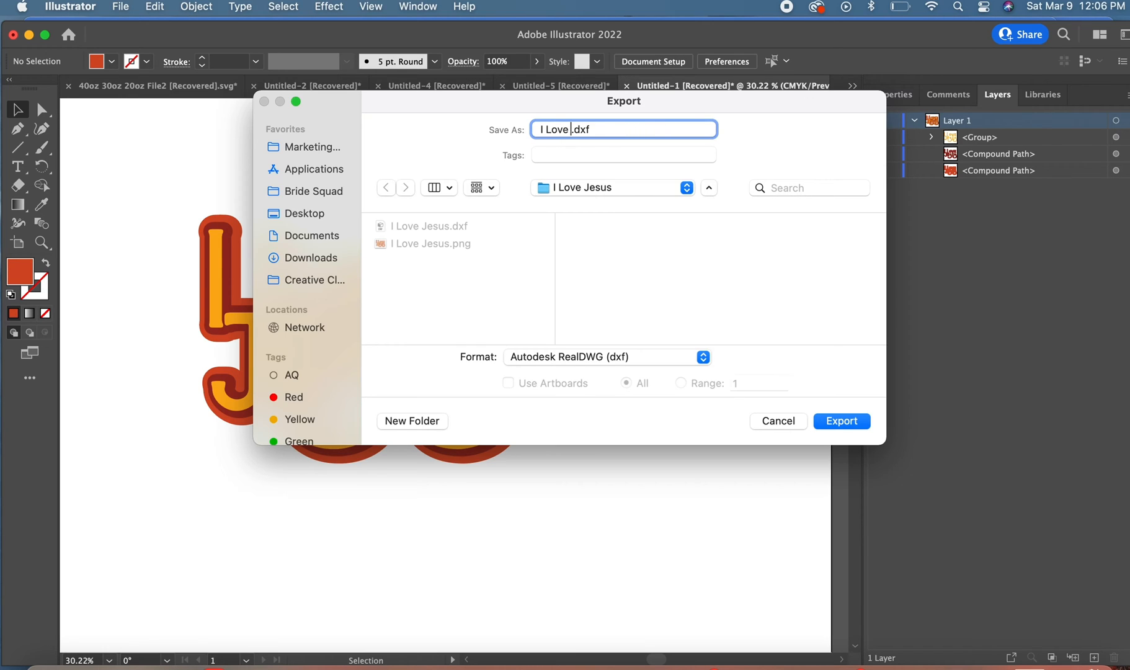
text(Jesus)
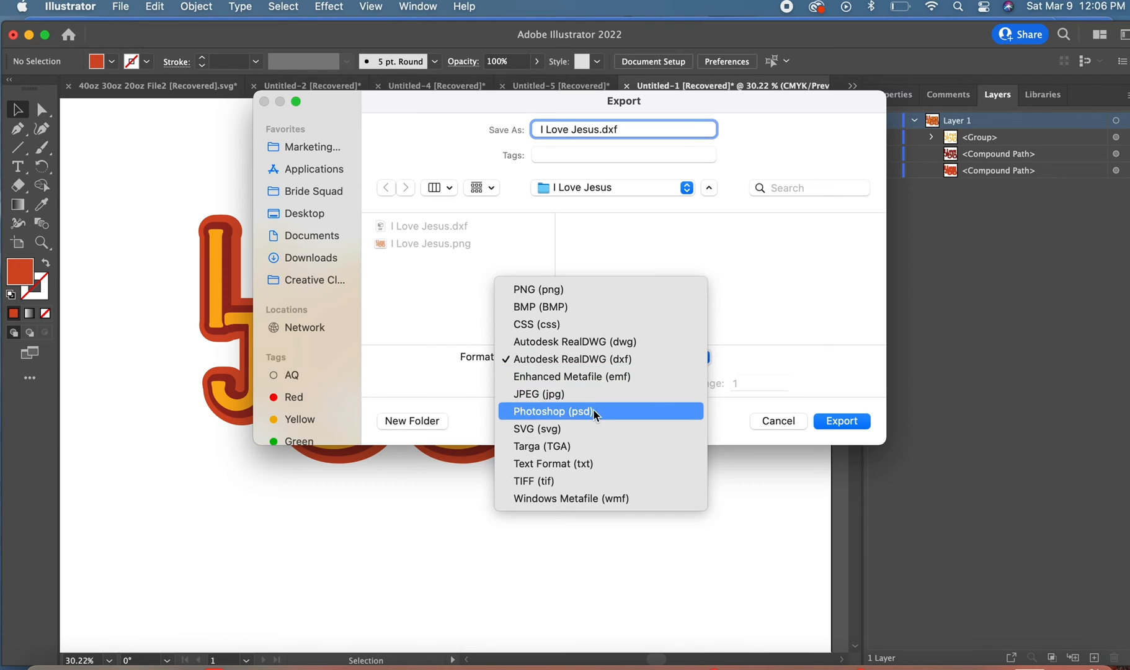
click(536, 430)
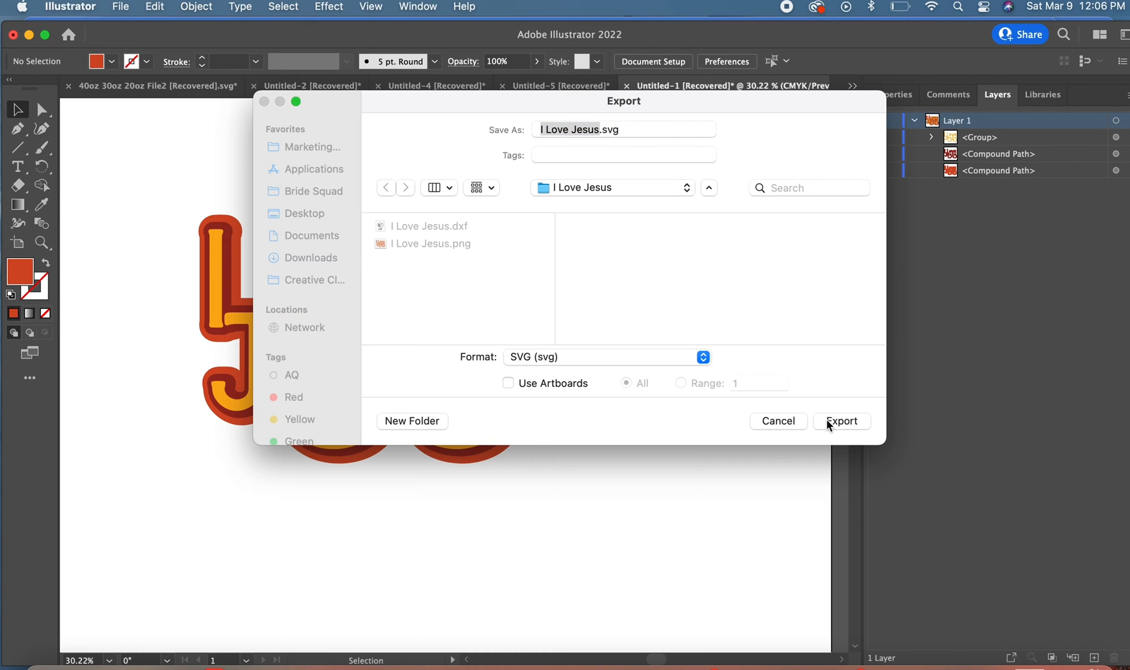
click(840, 420)
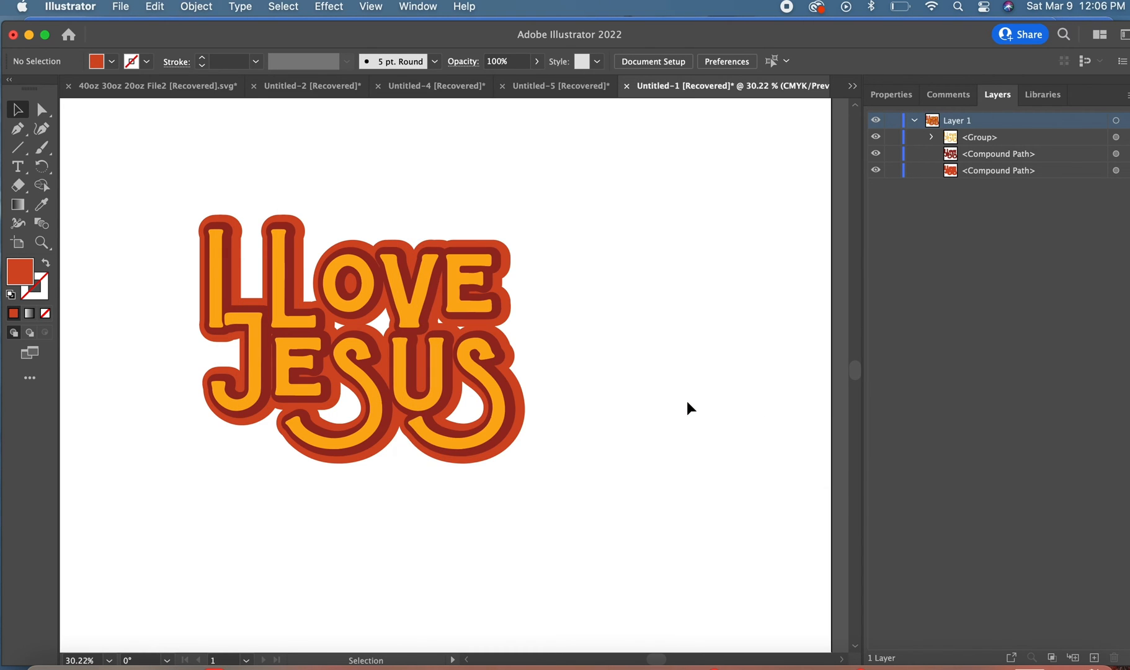
mouse_move(673, 512)
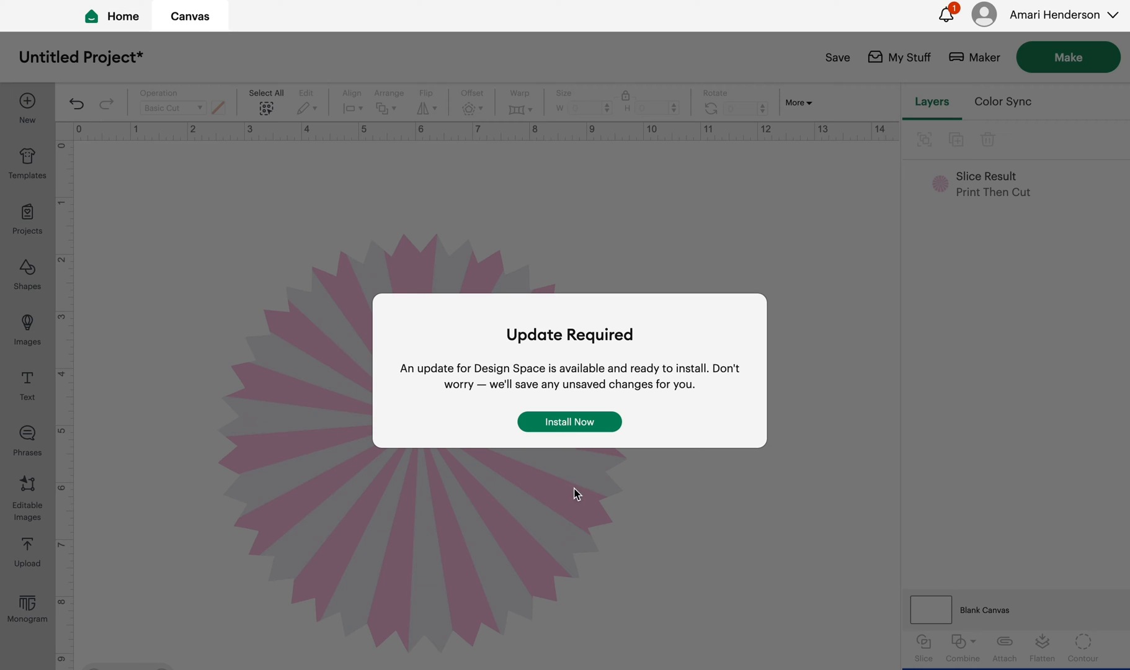
Install the required Design Space update and go to the image upload page
click(568, 421)
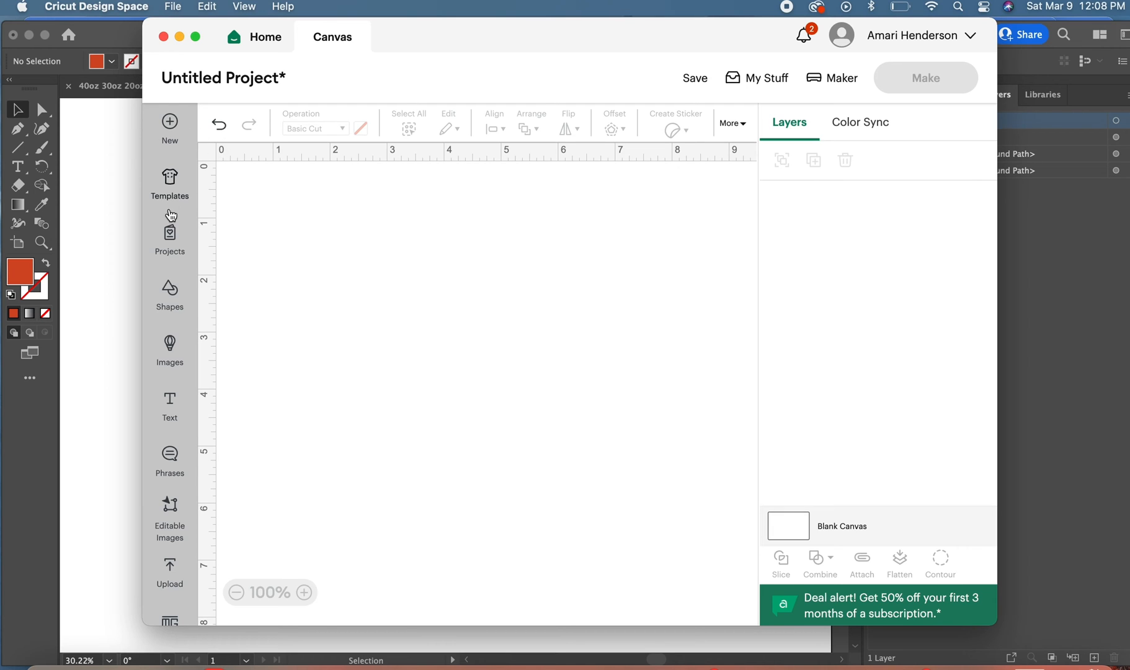
click(170, 569)
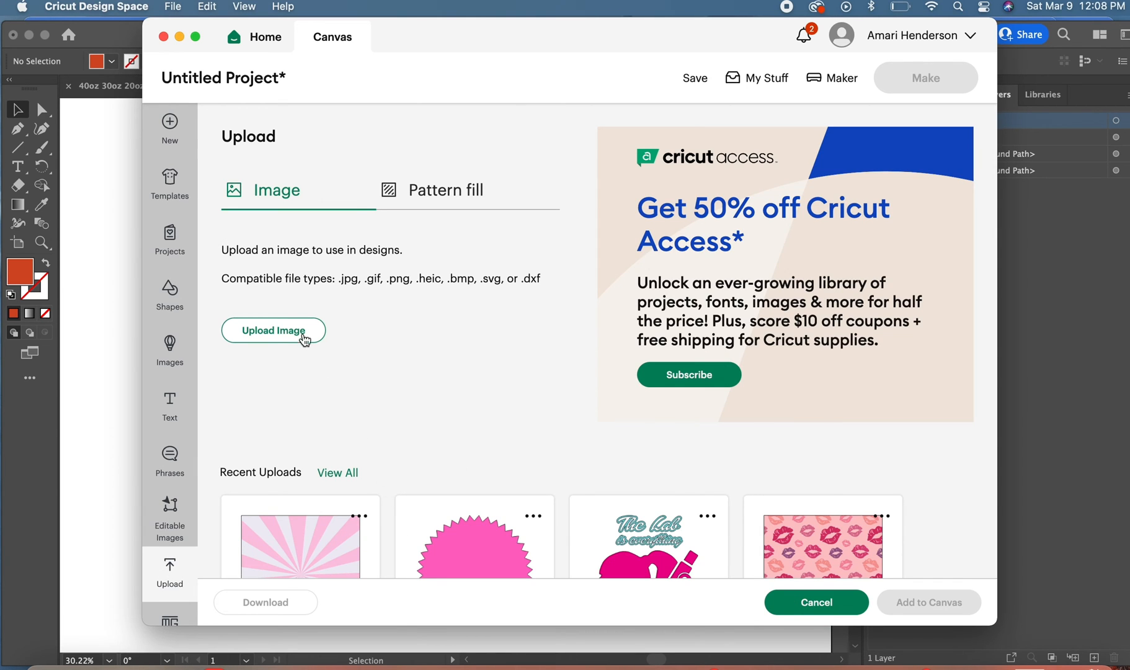
Browse to Desktop > I Love Jesus and choose 'I Love Jesus.svg' for upload
click(273, 330)
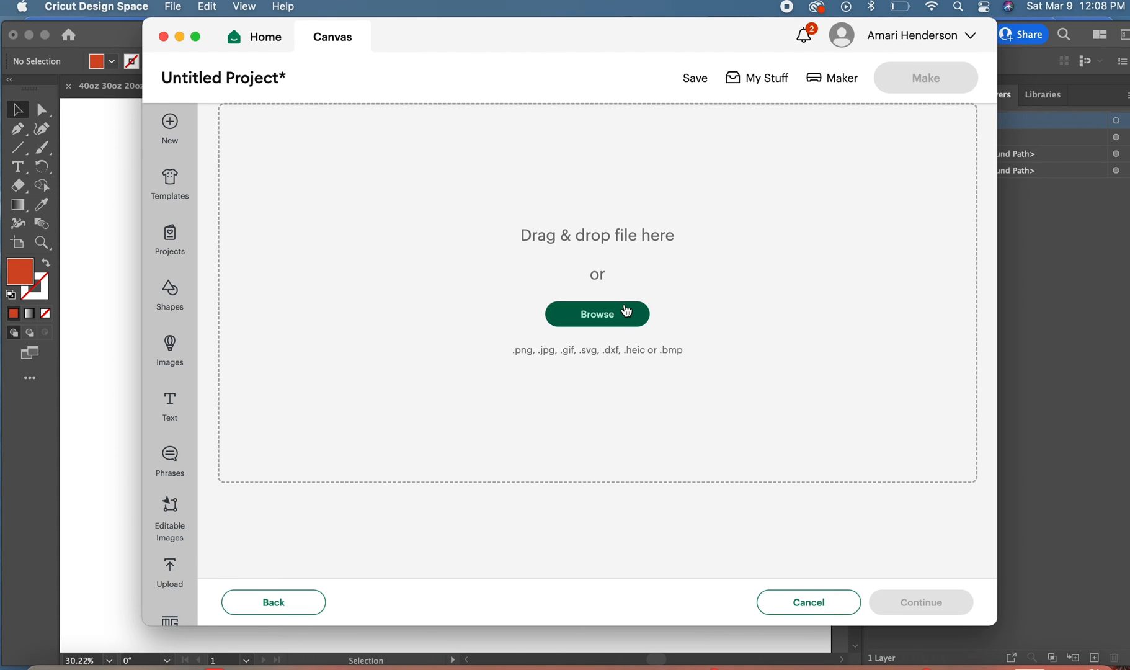
click(596, 313)
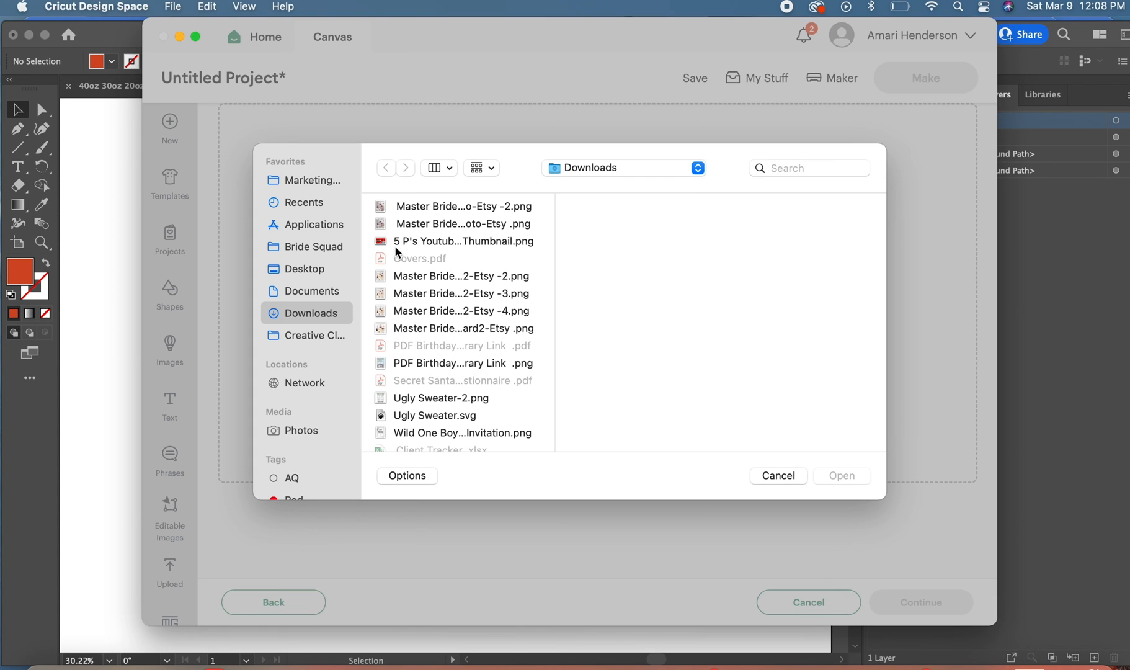
click(304, 268)
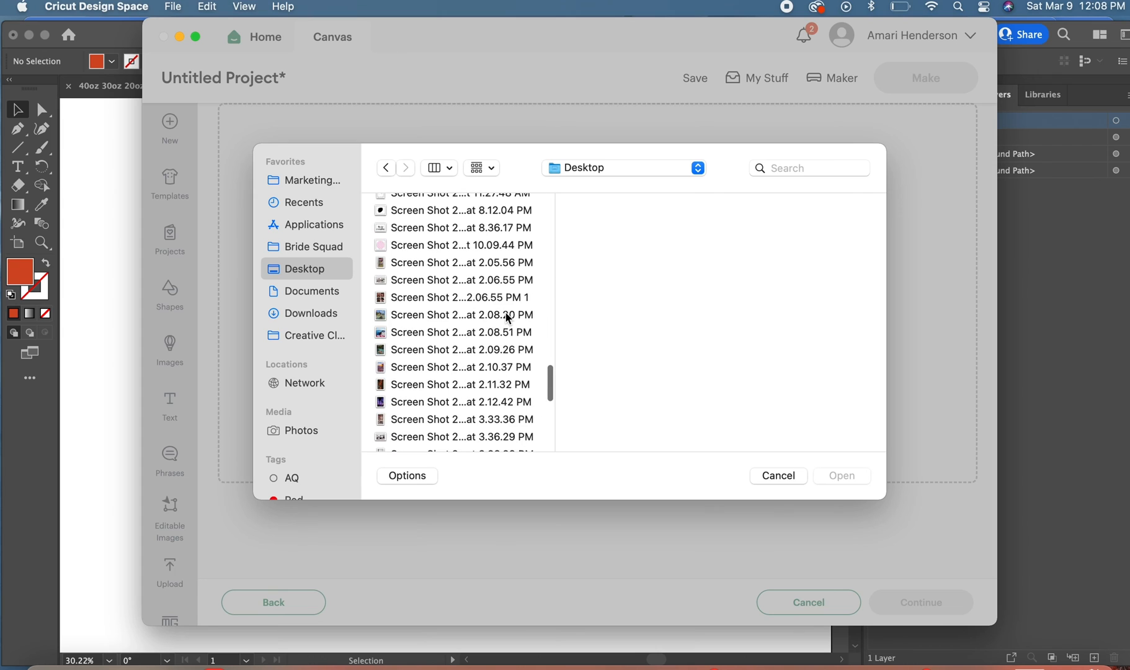
scroll(up, 3)
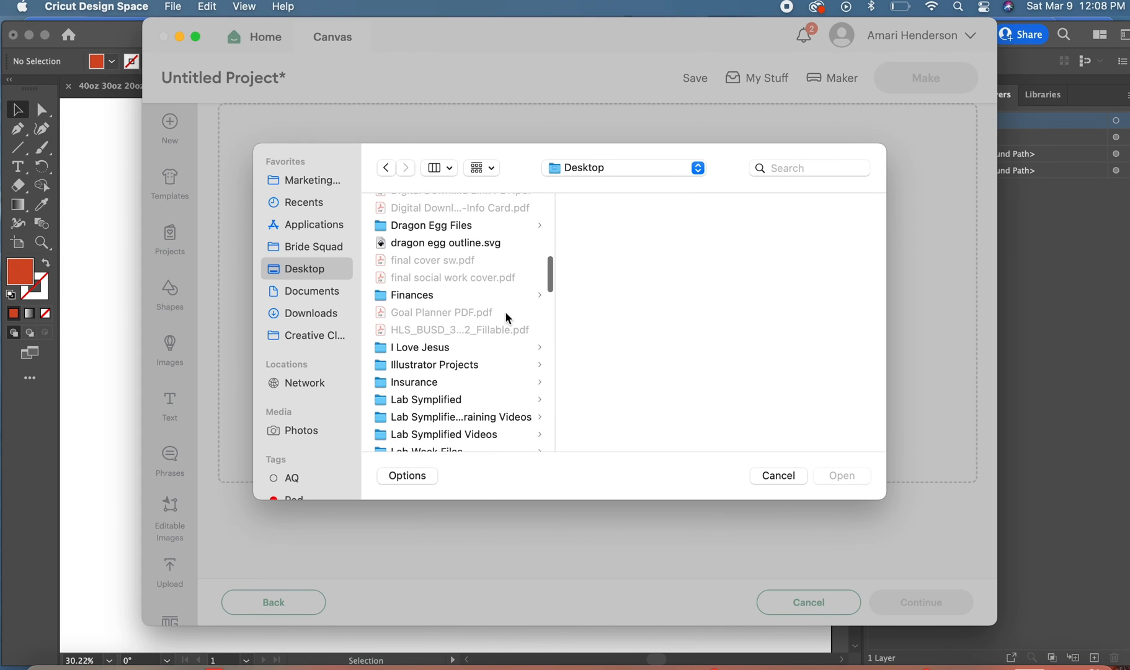
click(422, 347)
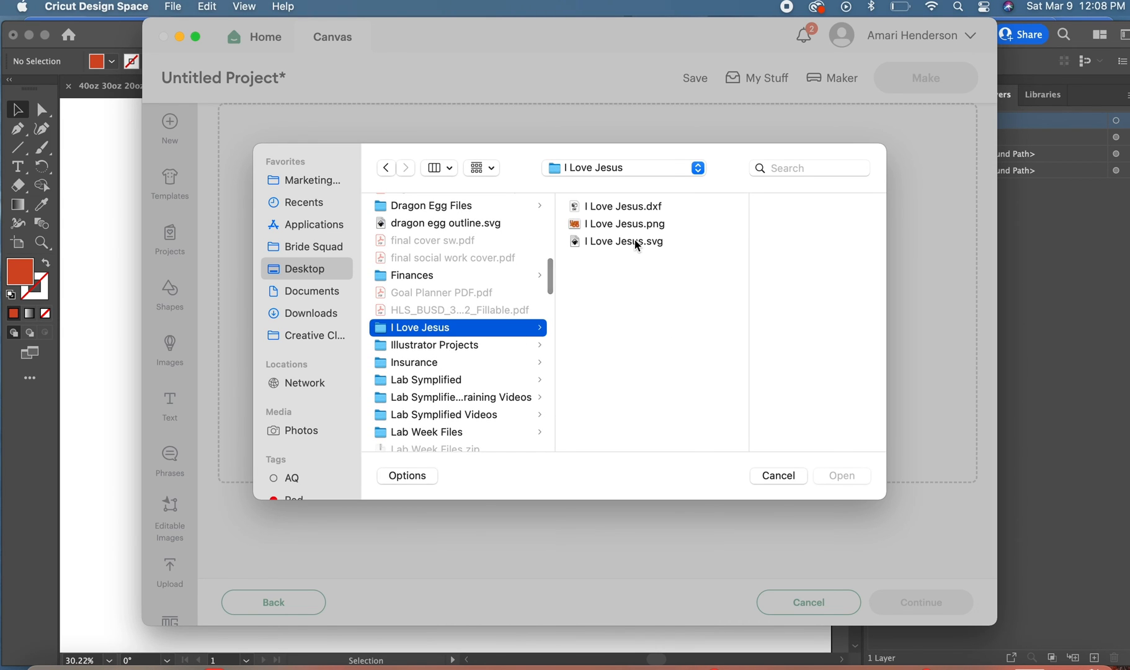
click(622, 242)
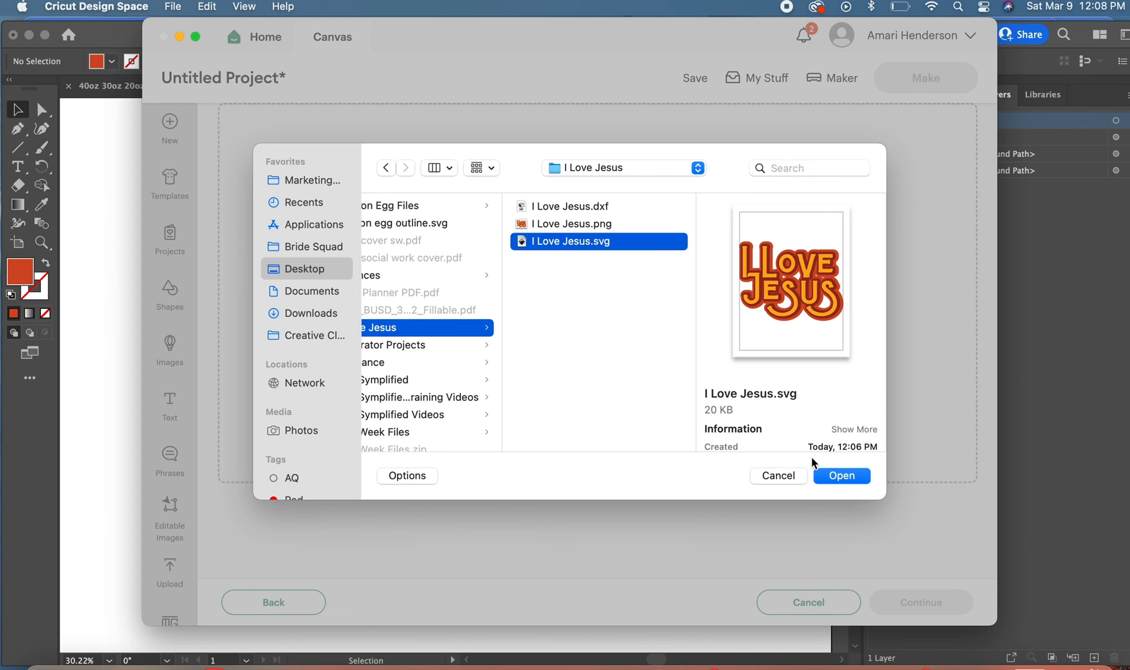
click(840, 475)
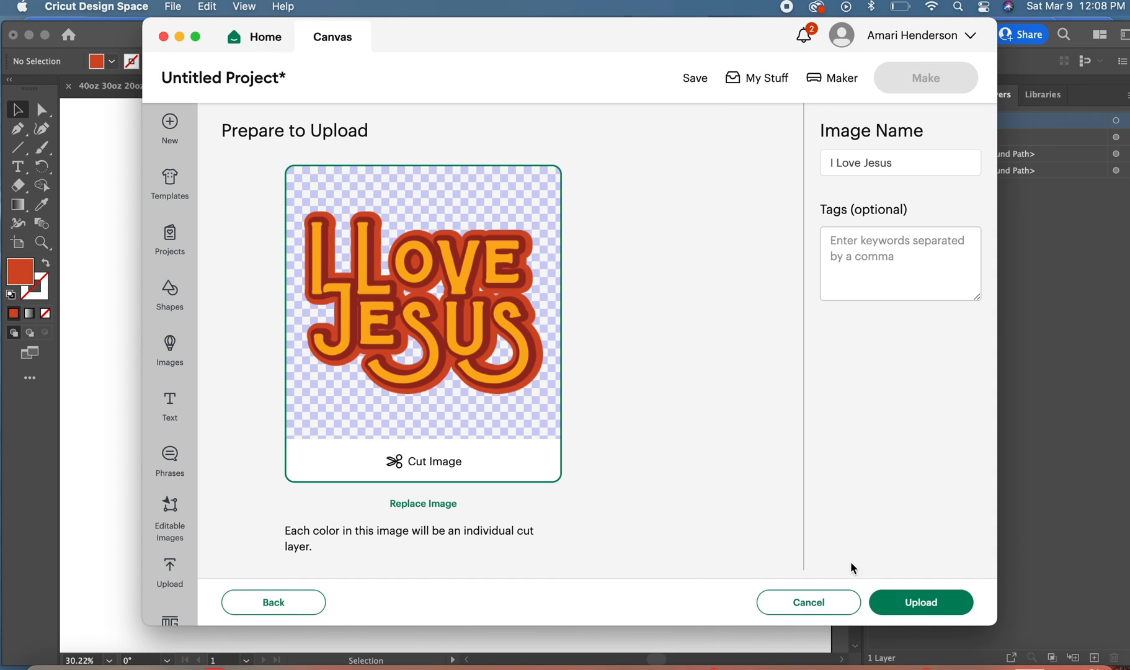
Finish the upload and select the new I Love Jesus design in Recent Uploads
click(921, 602)
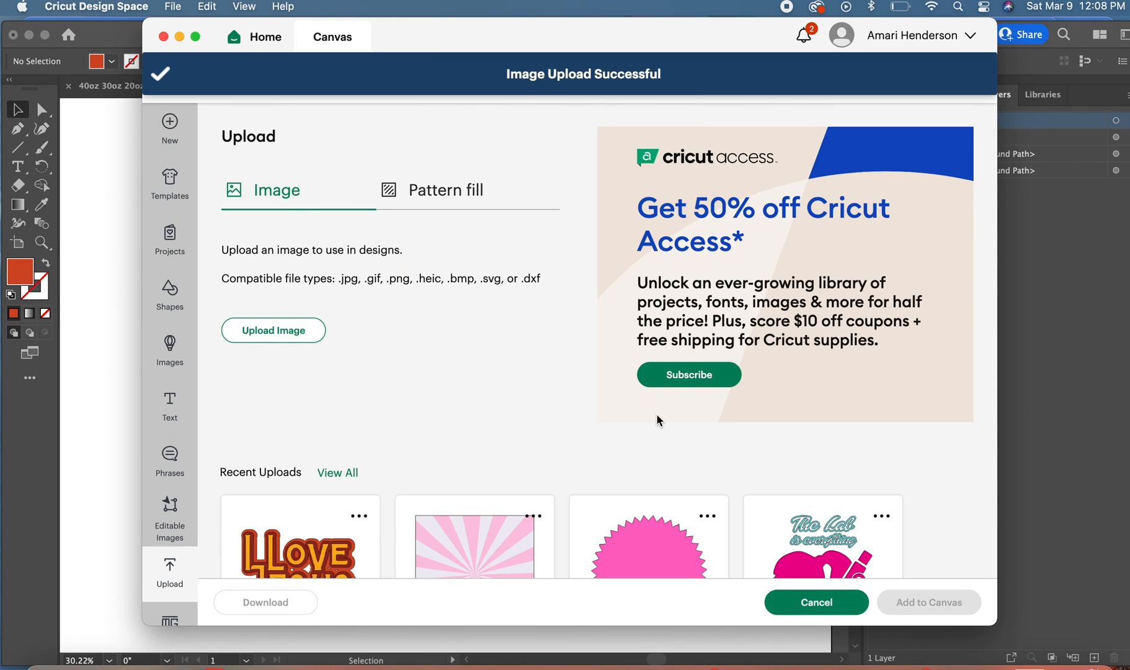
click(301, 549)
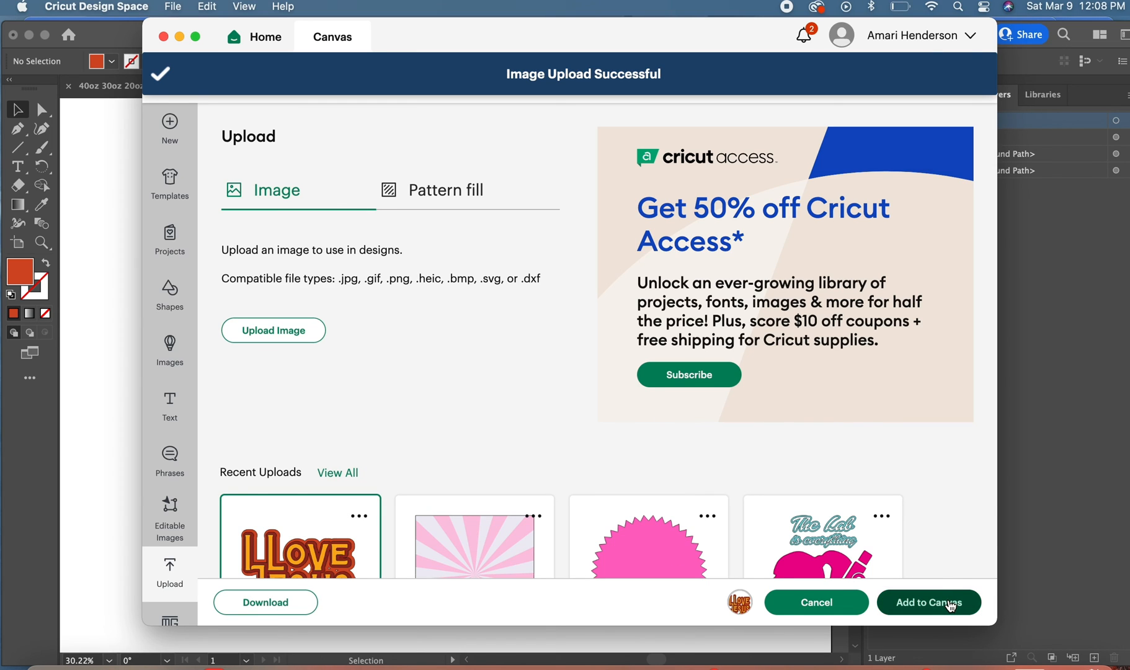
Add the uploaded I Love Jesus design to the canvas as layered cut pieces
click(928, 602)
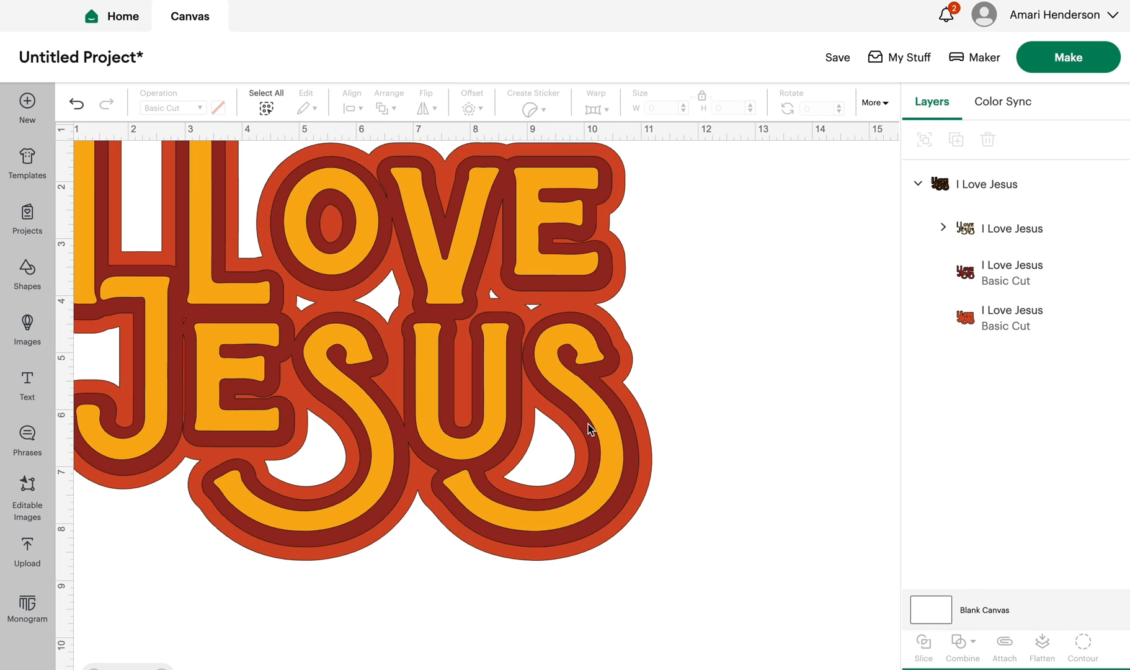
mouse_move(633, 477)
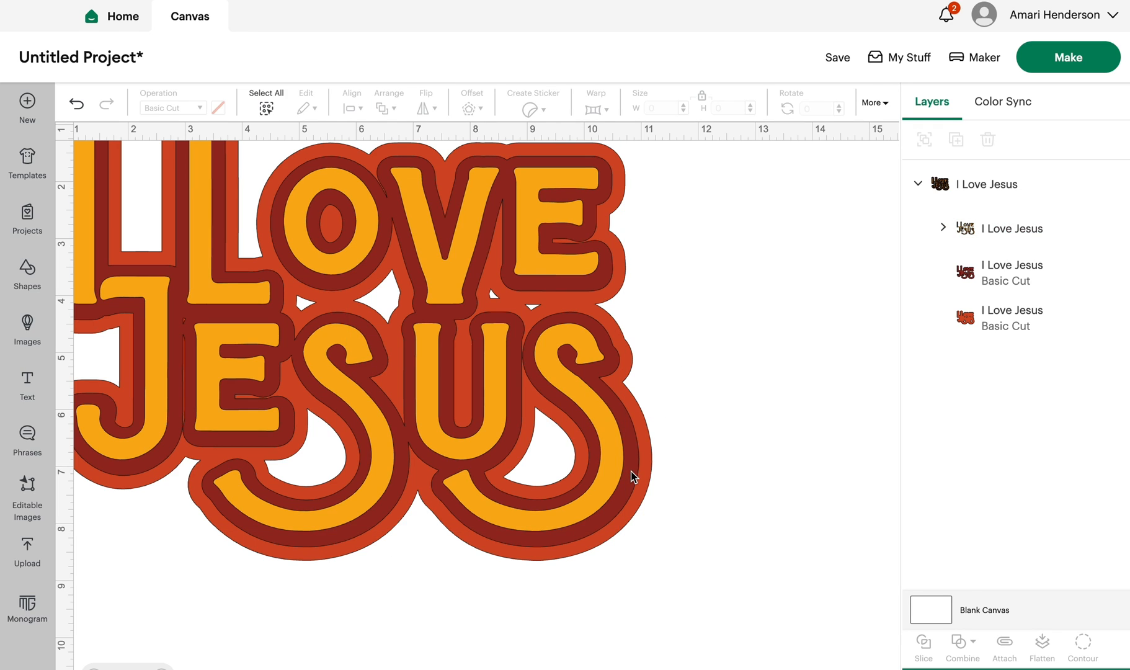
mouse_move(743, 432)
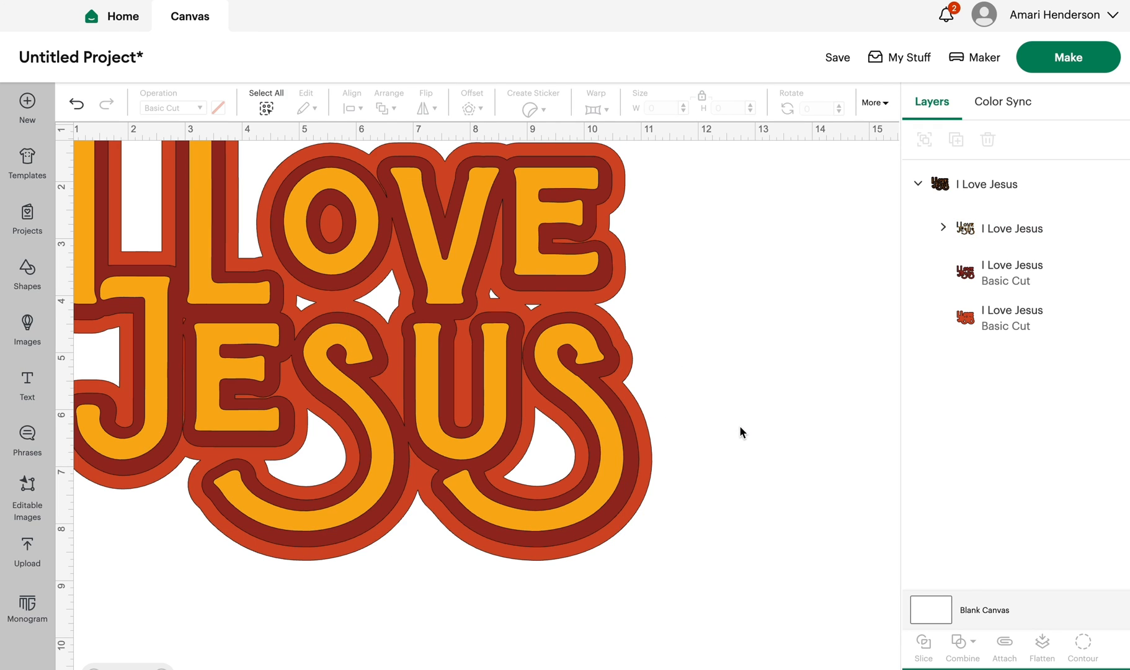
mouse_move(1017, 68)
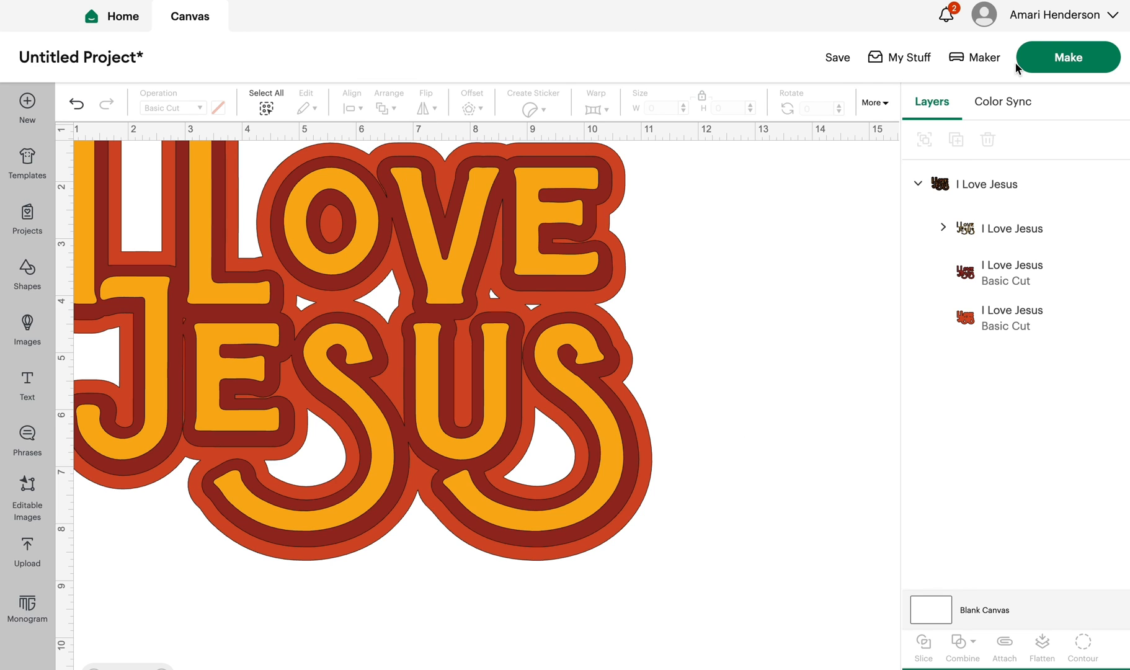